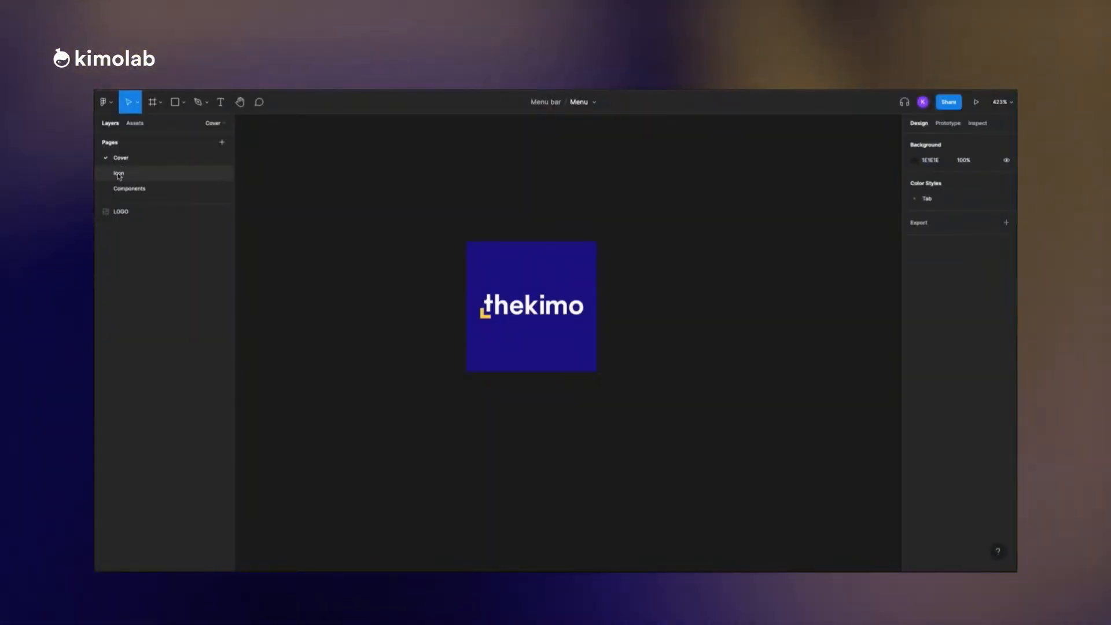
- Switch to the Icon page and search the Feather Icons plugin for 'set'
left_click(104, 102)
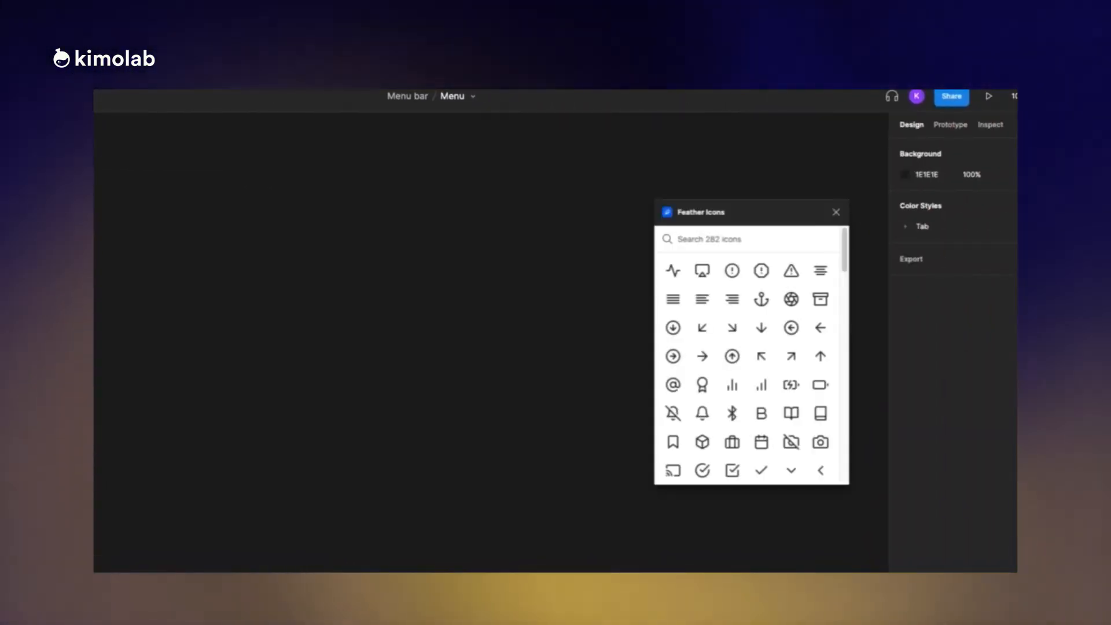
type("set")
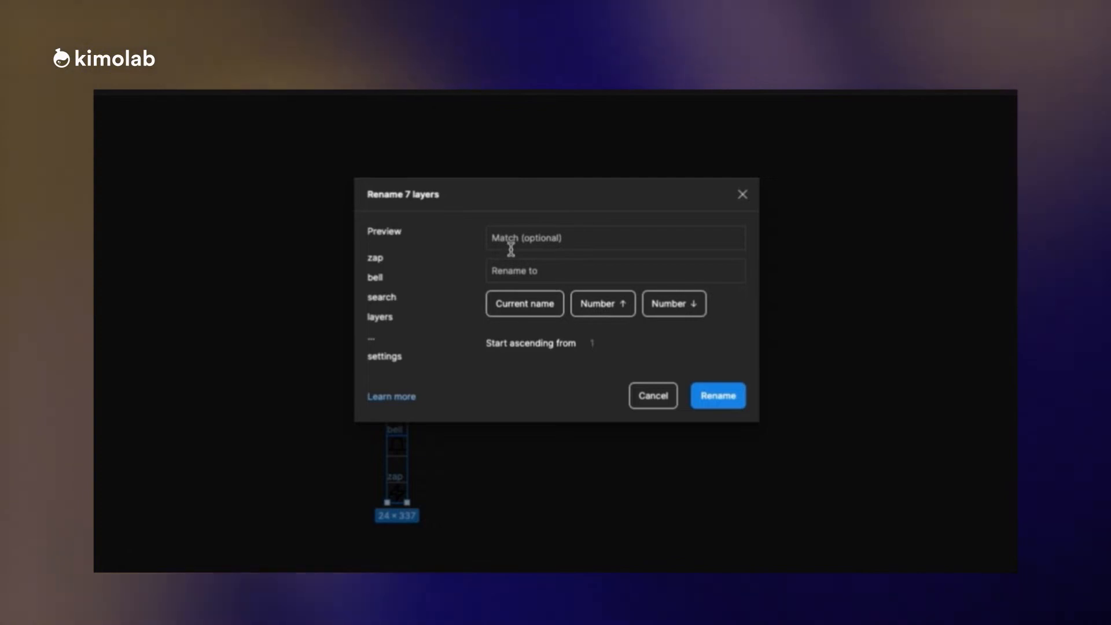
- Batch-rename the seven icon layers with the pattern Icons/$&
type("$&")
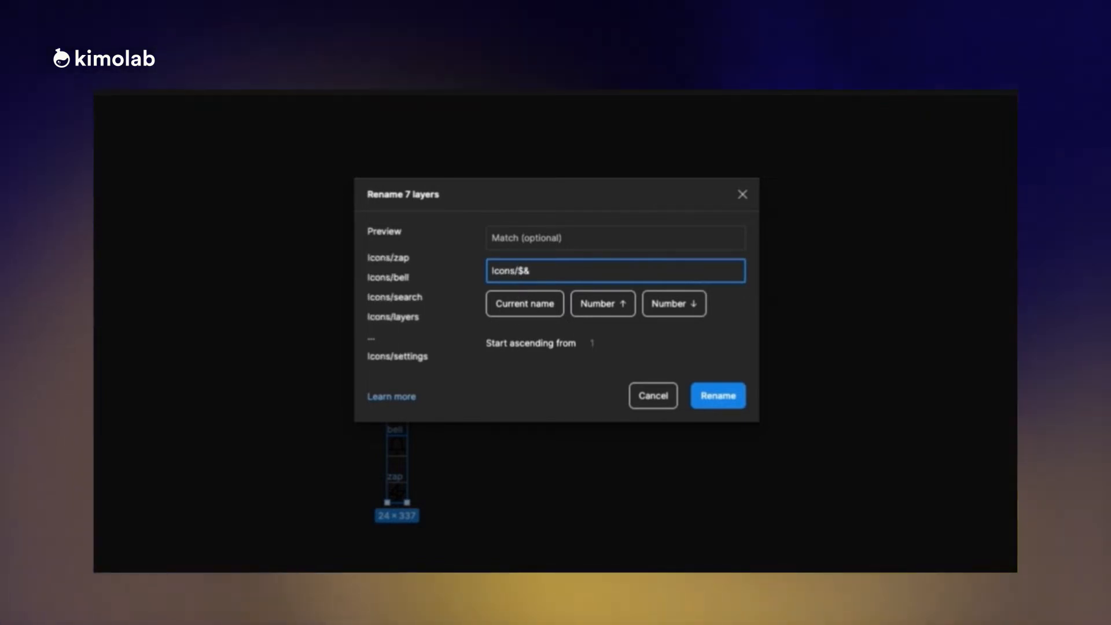
left_click(717, 395)
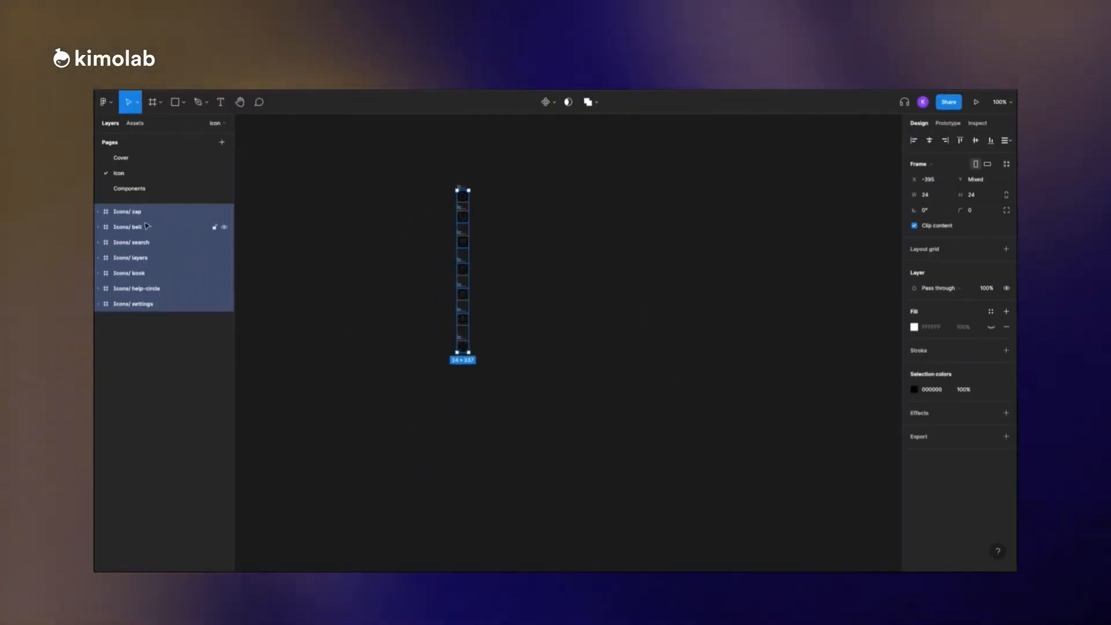
- Create a separate component from each icon and view the local components
left_click(543, 102)
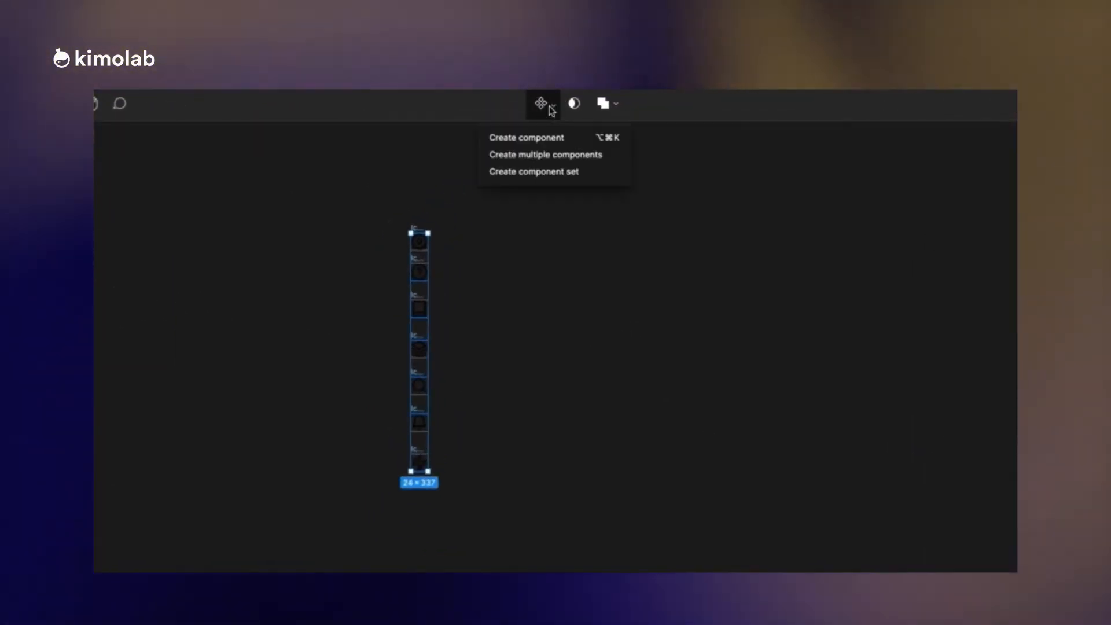
left_click(546, 155)
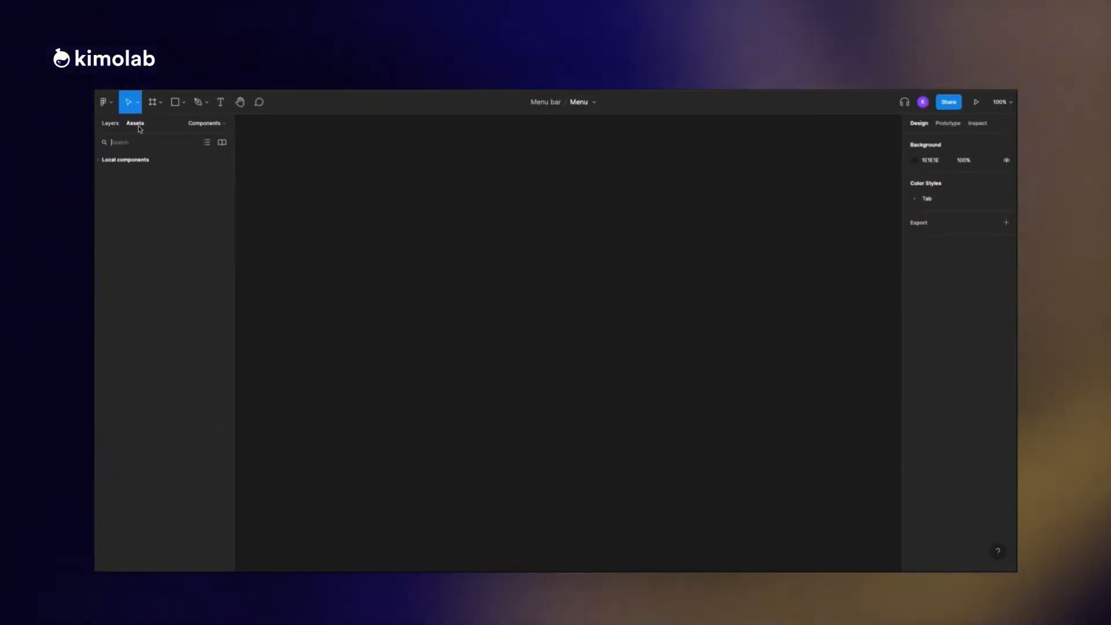
left_click(125, 158)
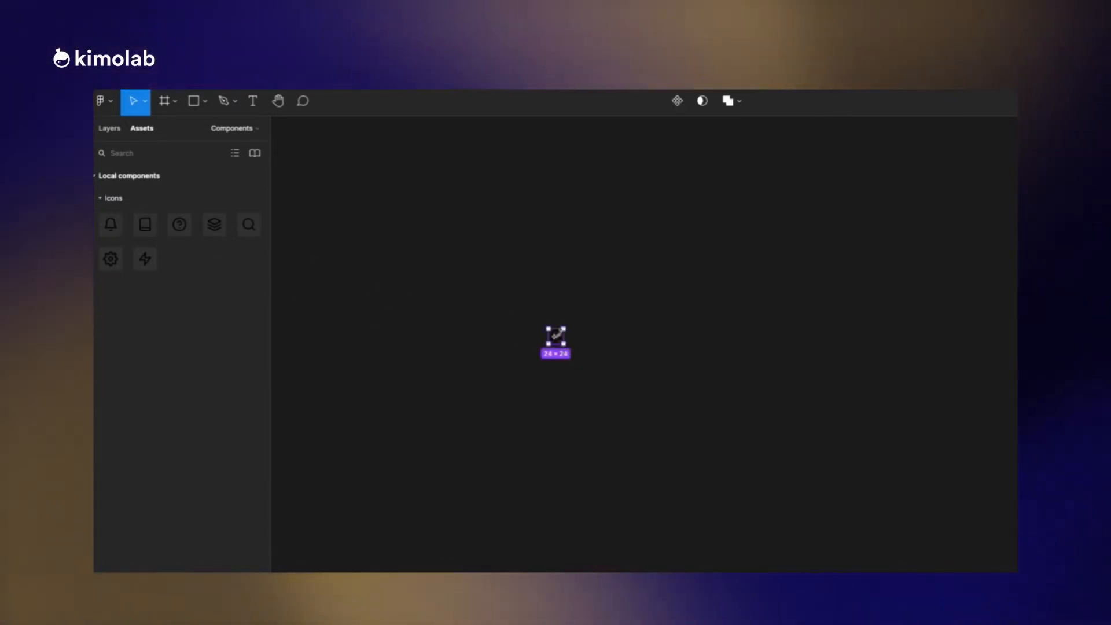
- Swap the bell instance to layers, then search, then back to bell
left_click(555, 342)
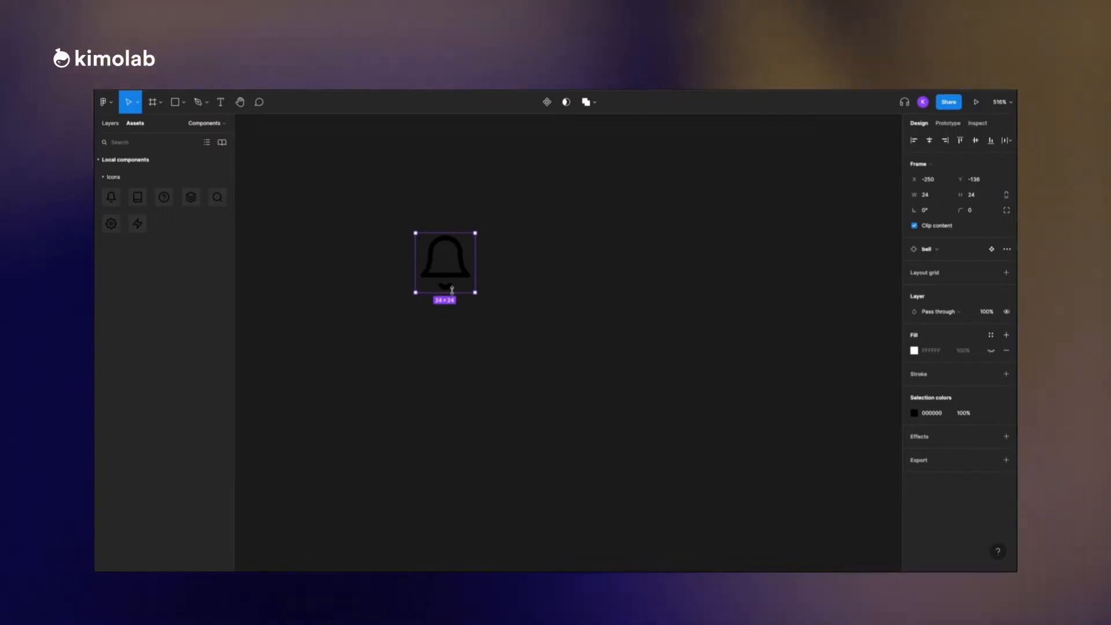
left_click(992, 249)
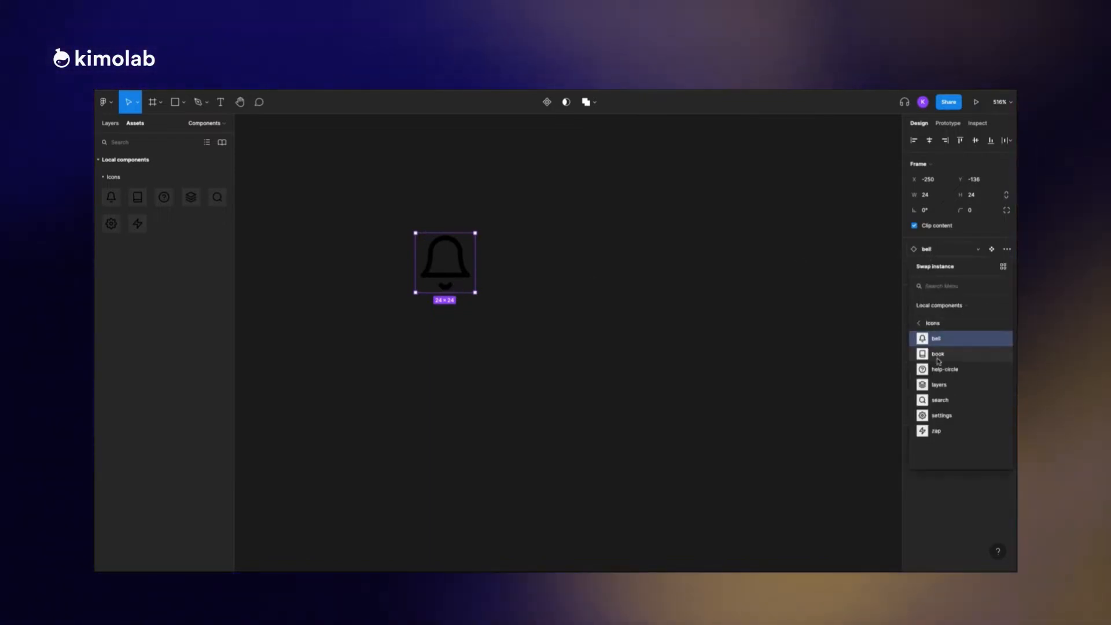
left_click(939, 384)
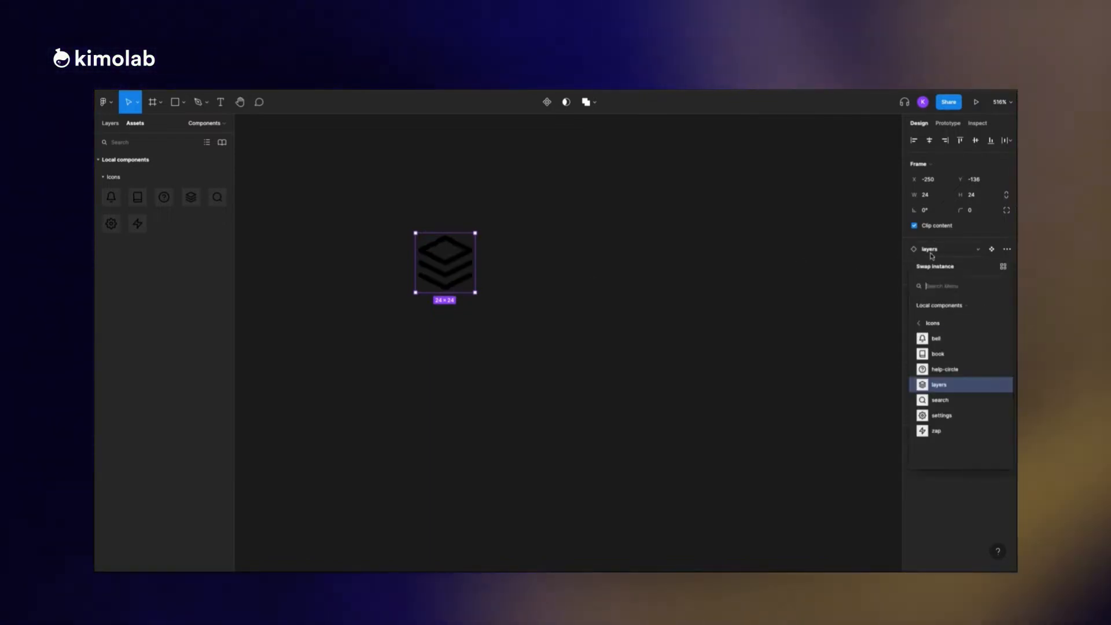
left_click(939, 400)
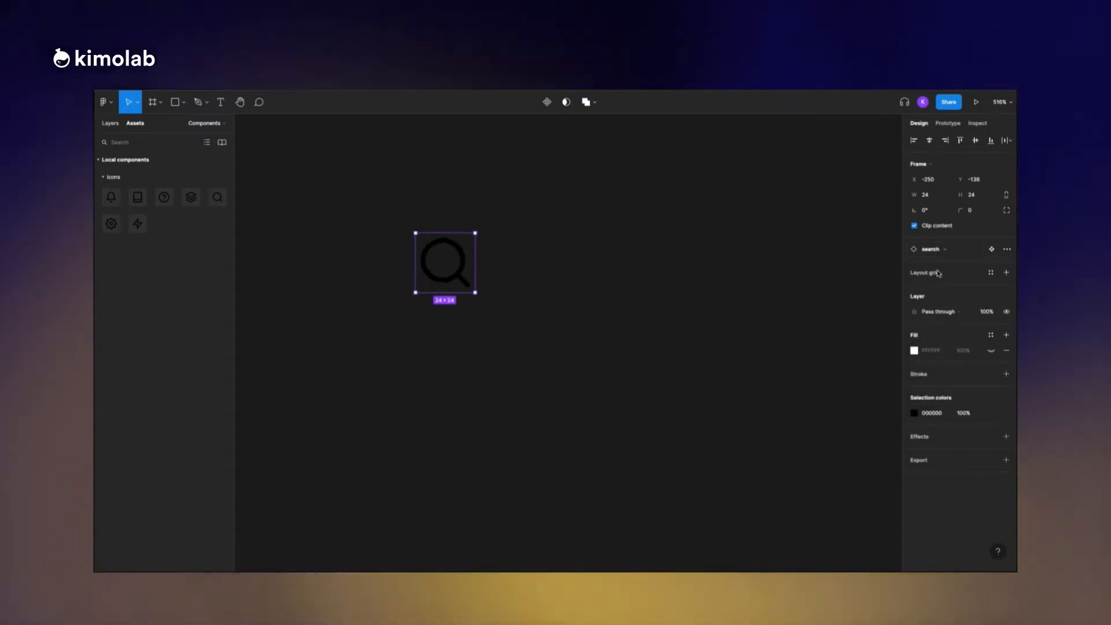
left_click(110, 197)
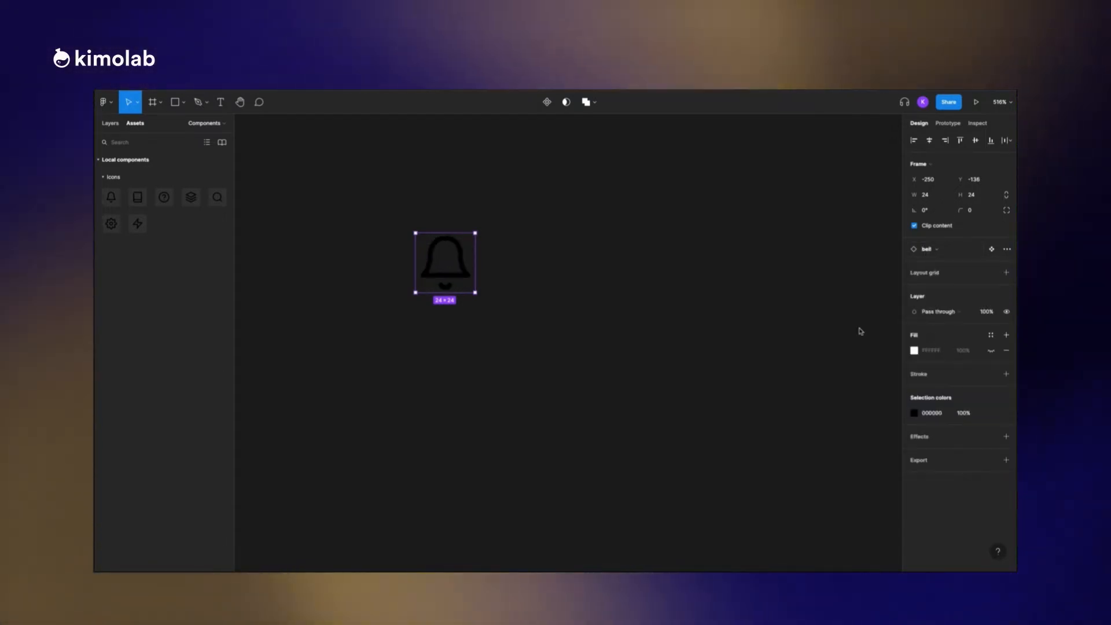
left_click(300, 192)
type("Text")
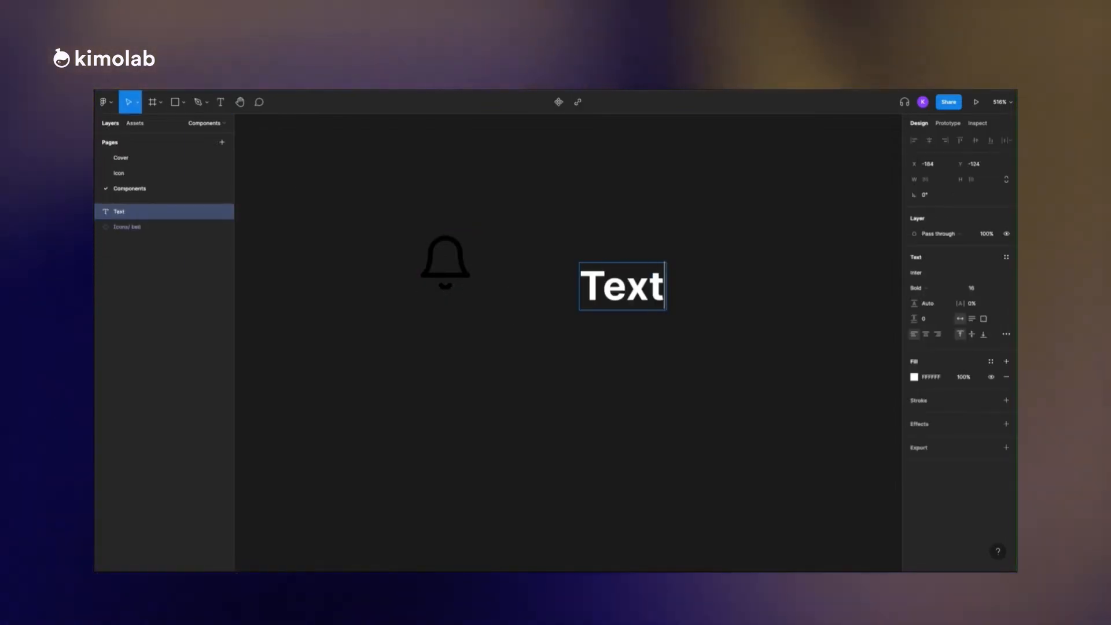
- Arrange the bell and Text label together in an auto layout Tab
left_click(914, 376)
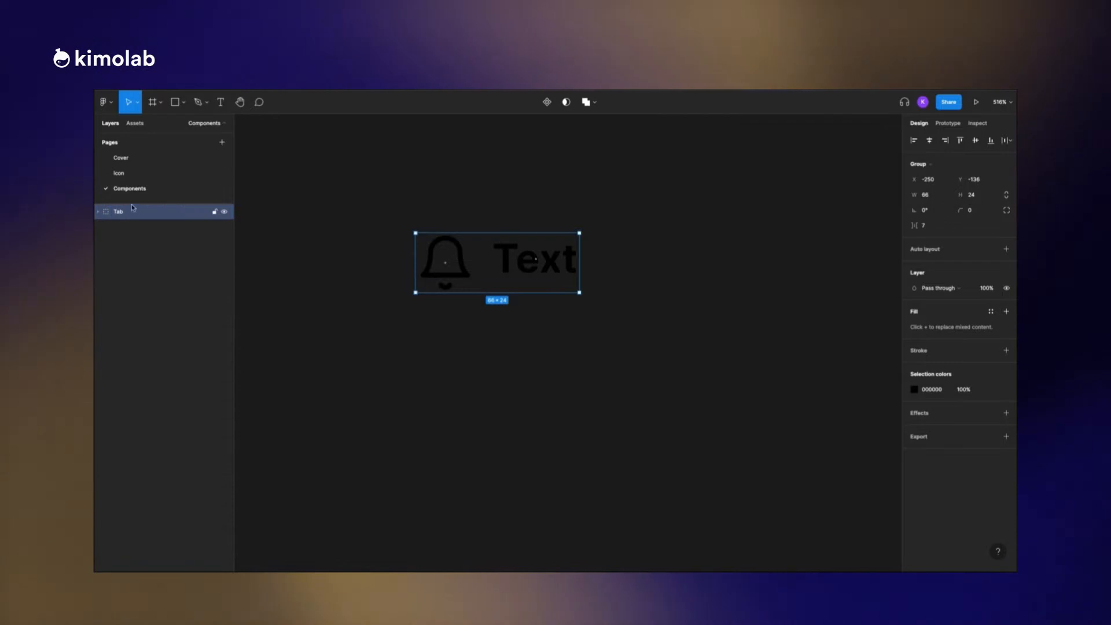
left_click(1006, 249)
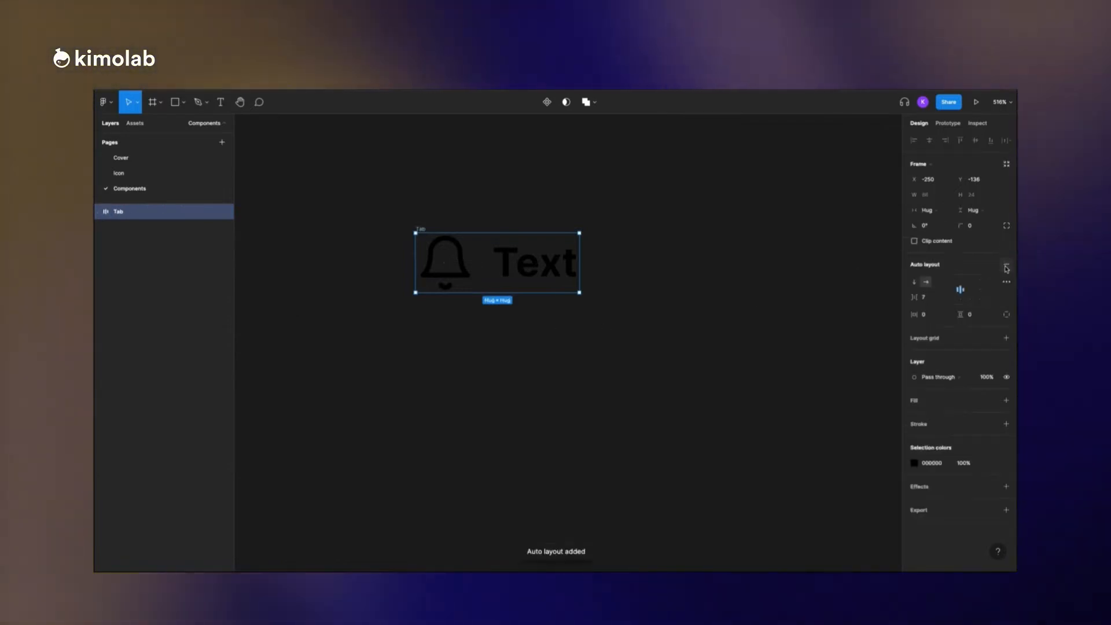
left_click(972, 314)
type("8")
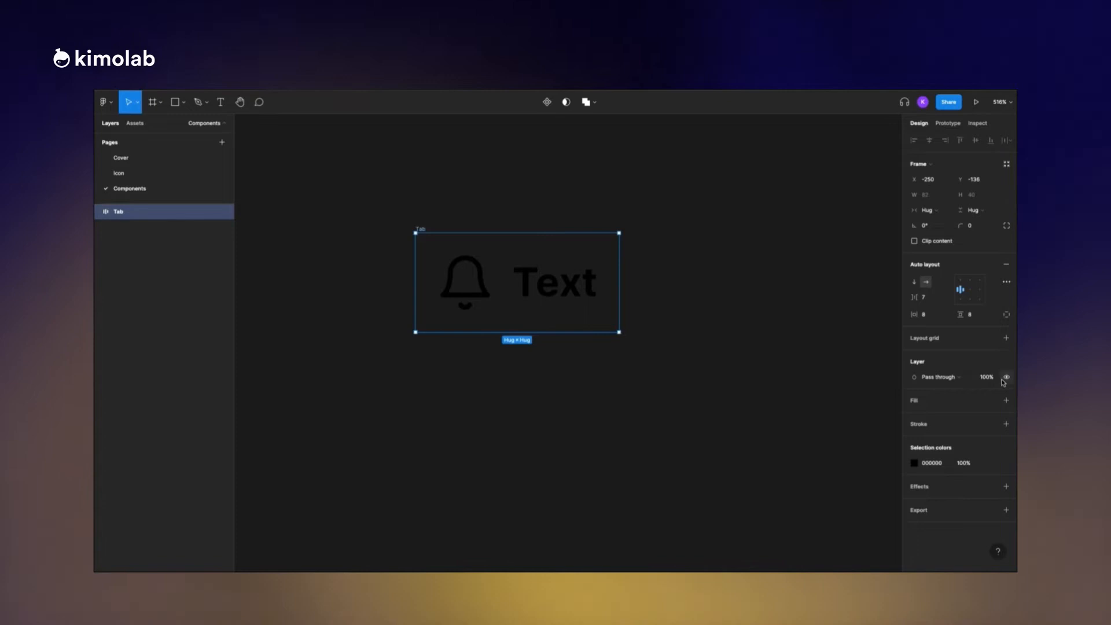
- Give the Tab a white fill and a corner radius of 8
left_click(1006, 401)
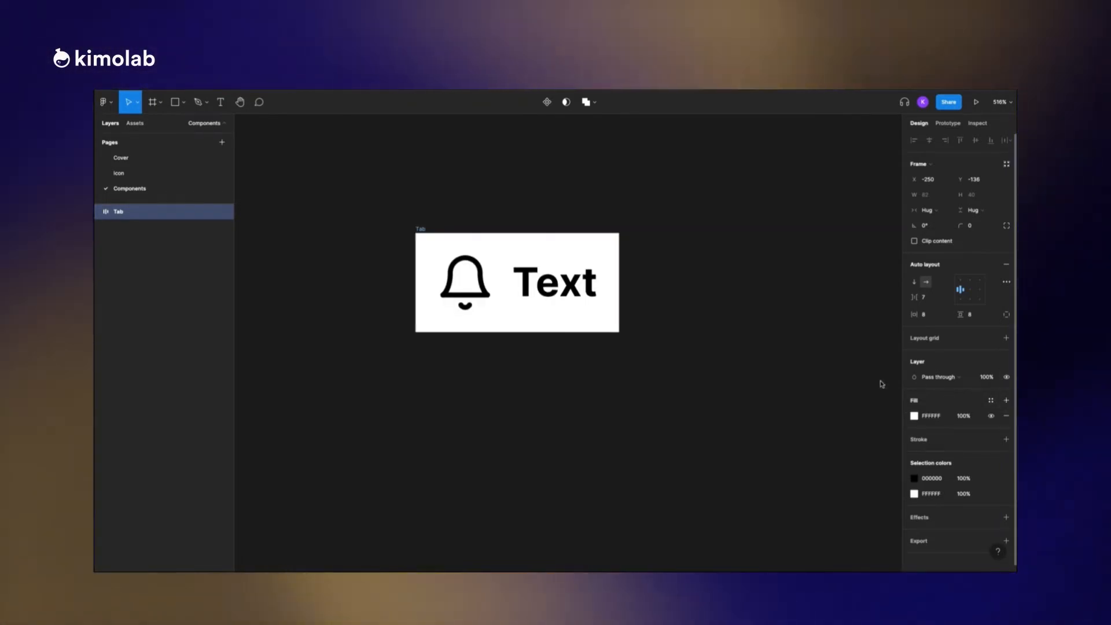
left_click(972, 225)
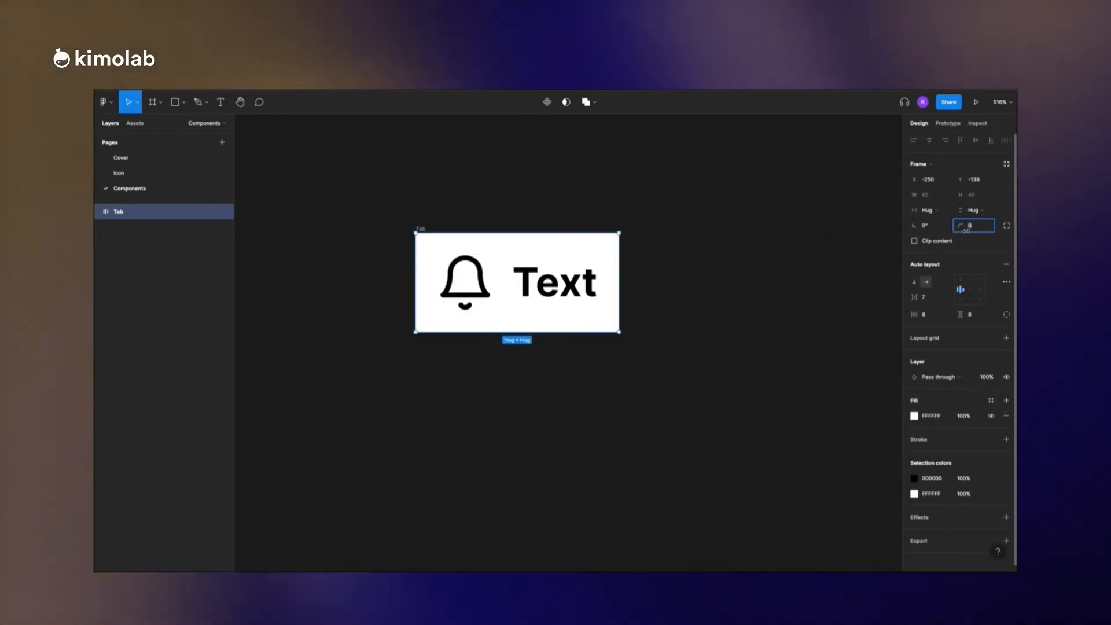
type("8")
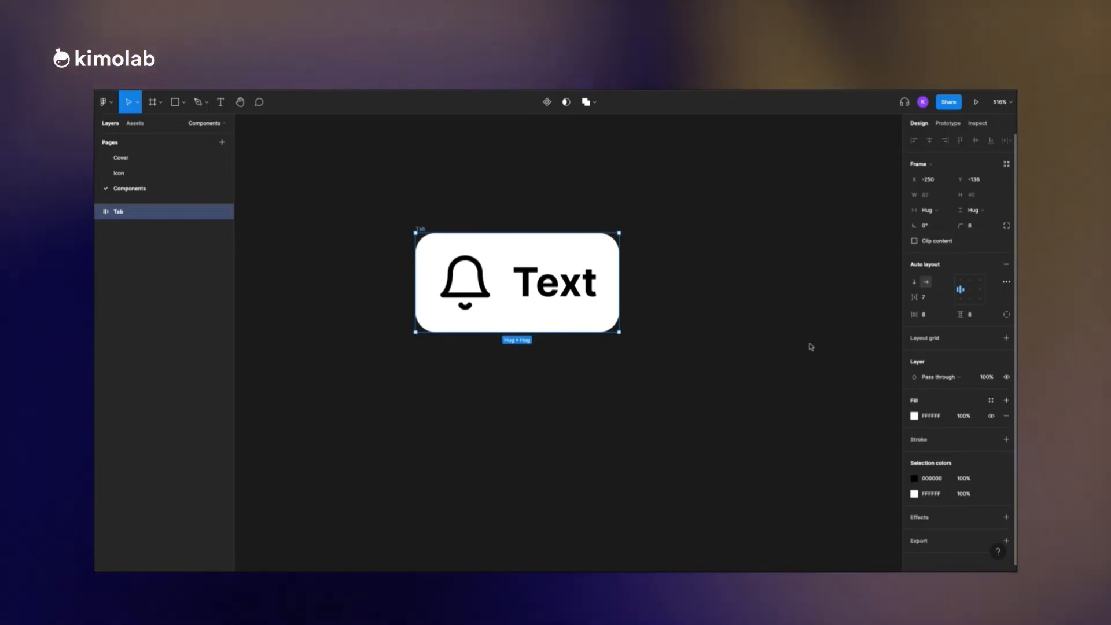
left_click(104, 102)
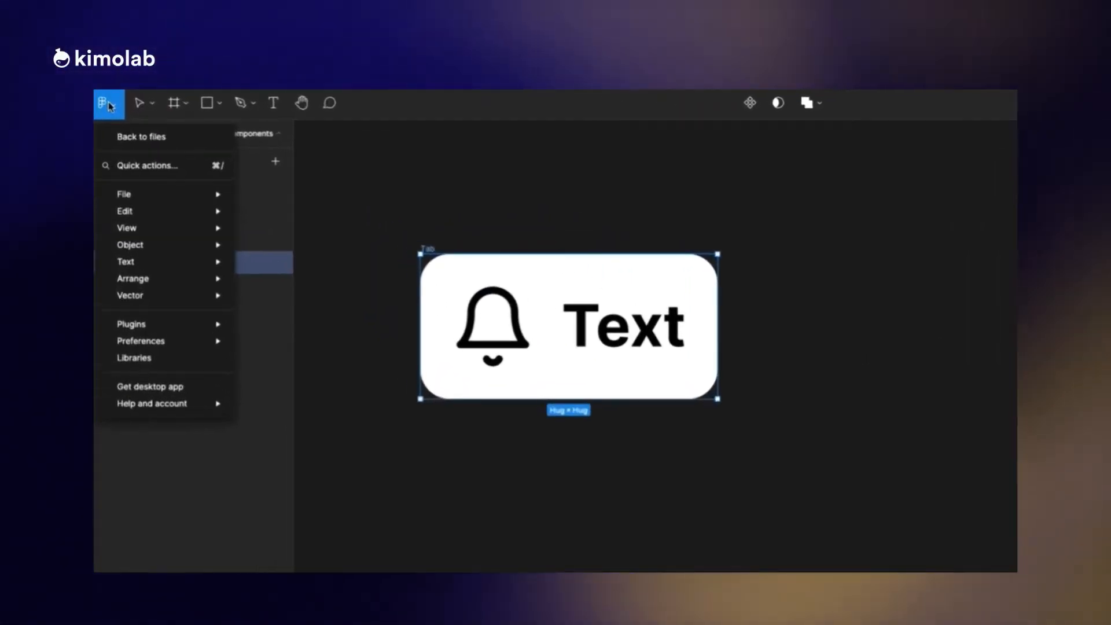
- Launch the Coolors plugin from the main menu and browse its trending palettes
left_click(131, 324)
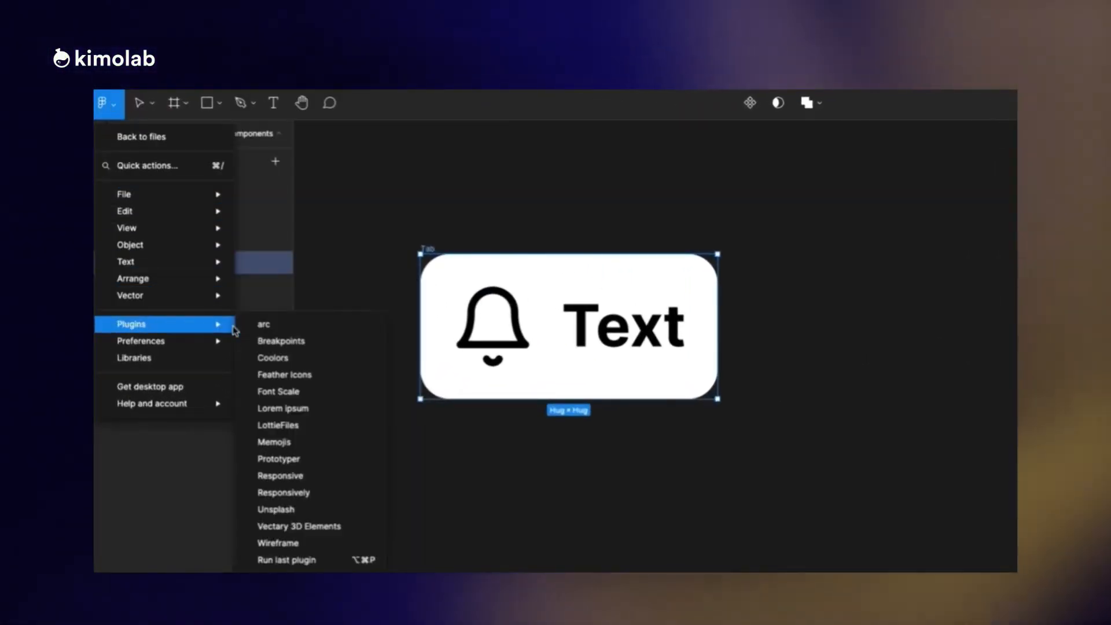
mouse_move(275, 442)
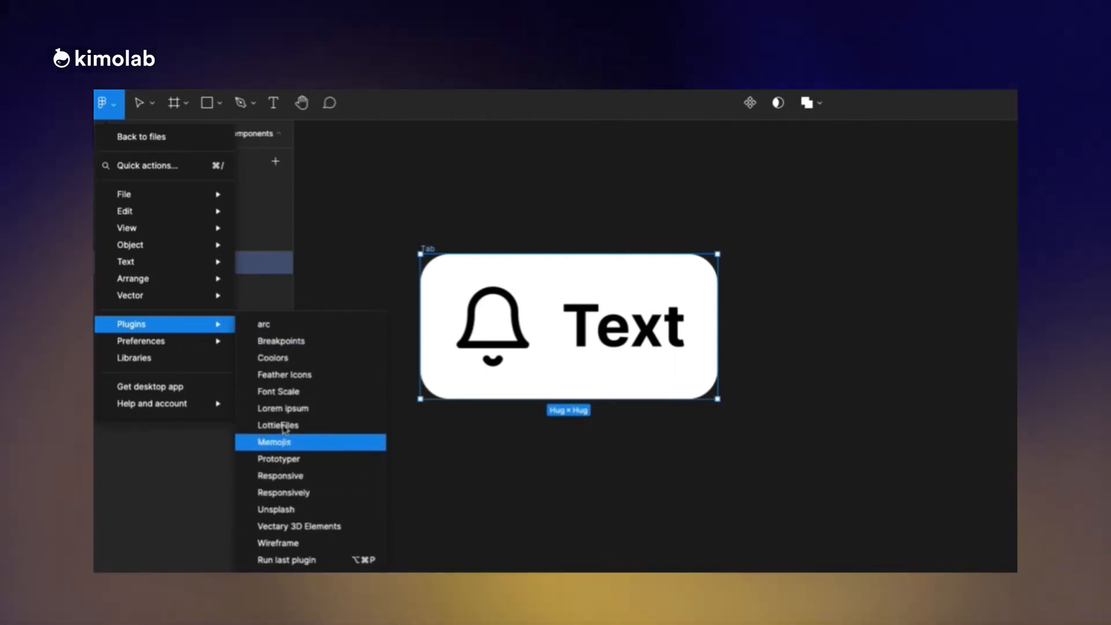
left_click(272, 357)
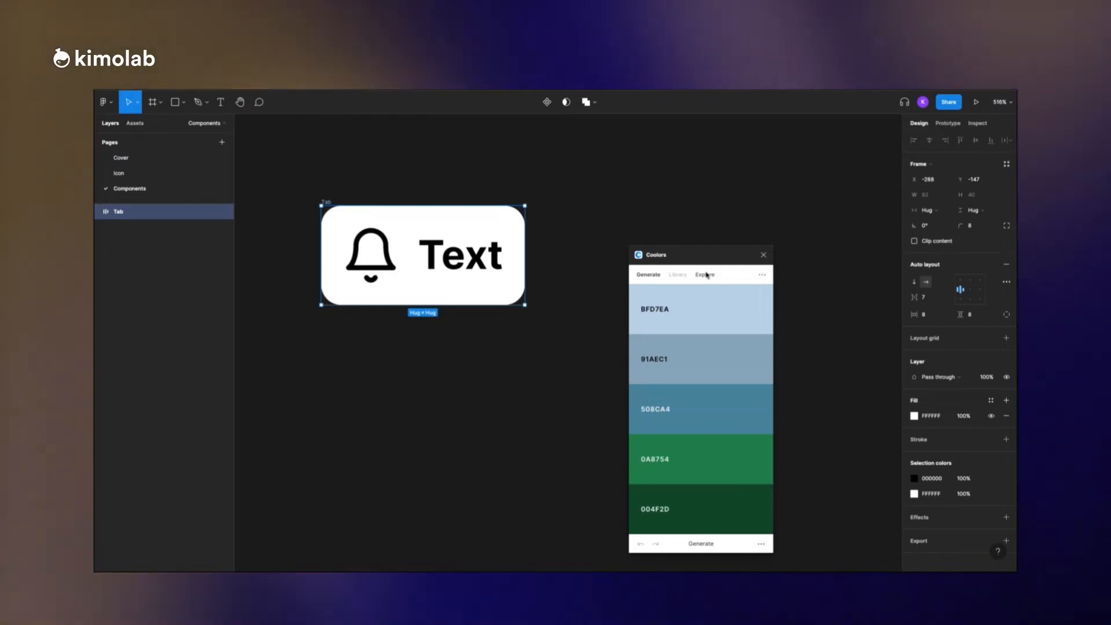
left_click(705, 274)
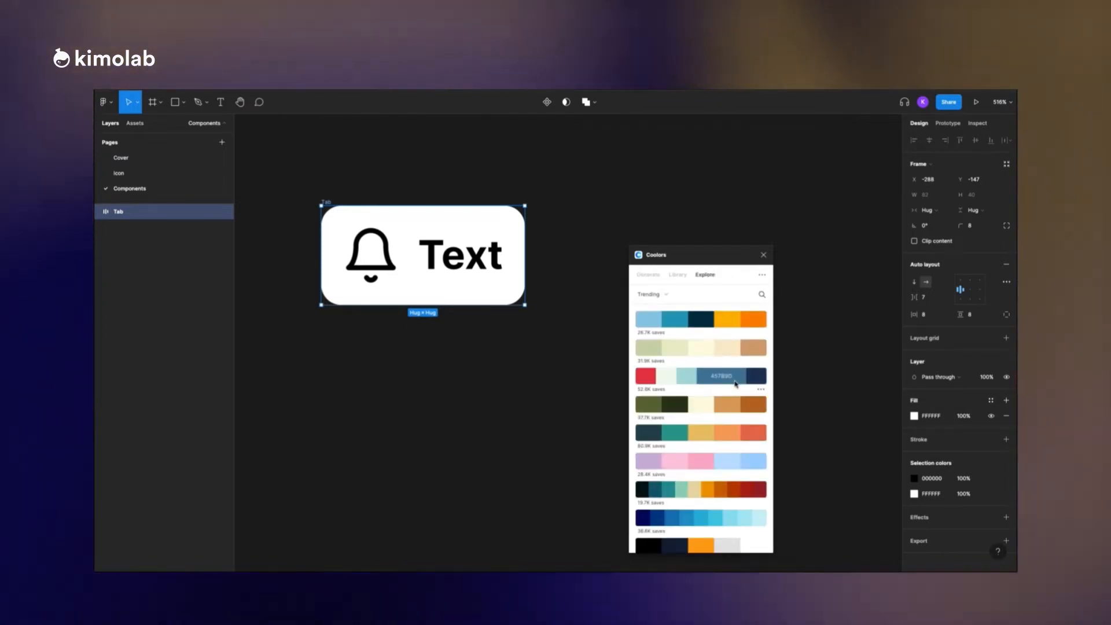
scroll("down", 3)
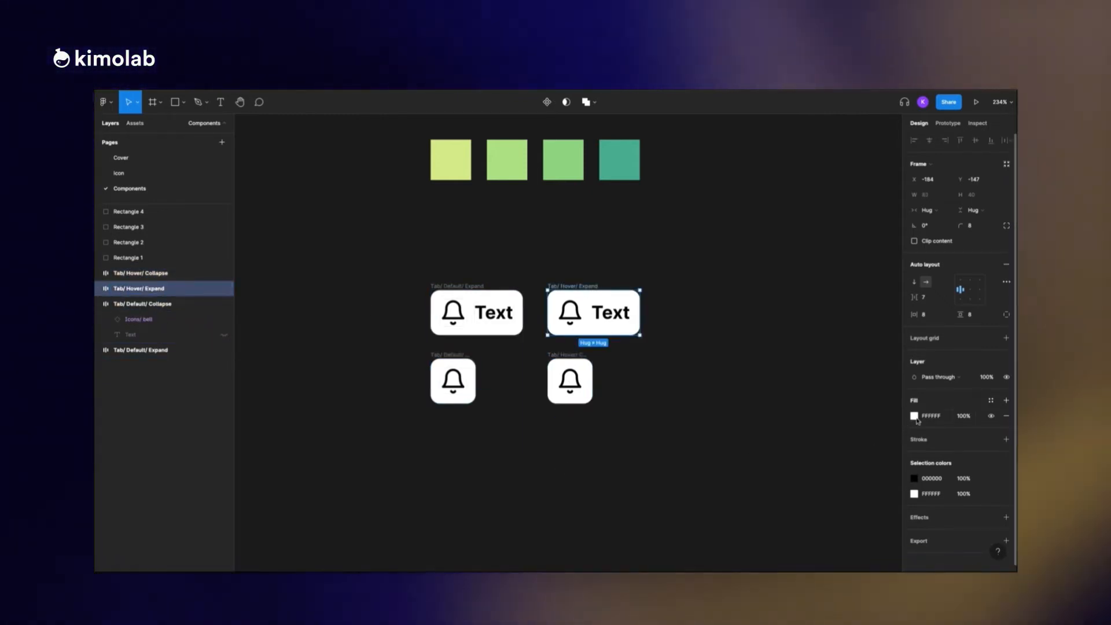
- Recolour the Hover tab's fill, then fill both Clicked tabs, expanded and collapsed, teal
left_click(569, 381)
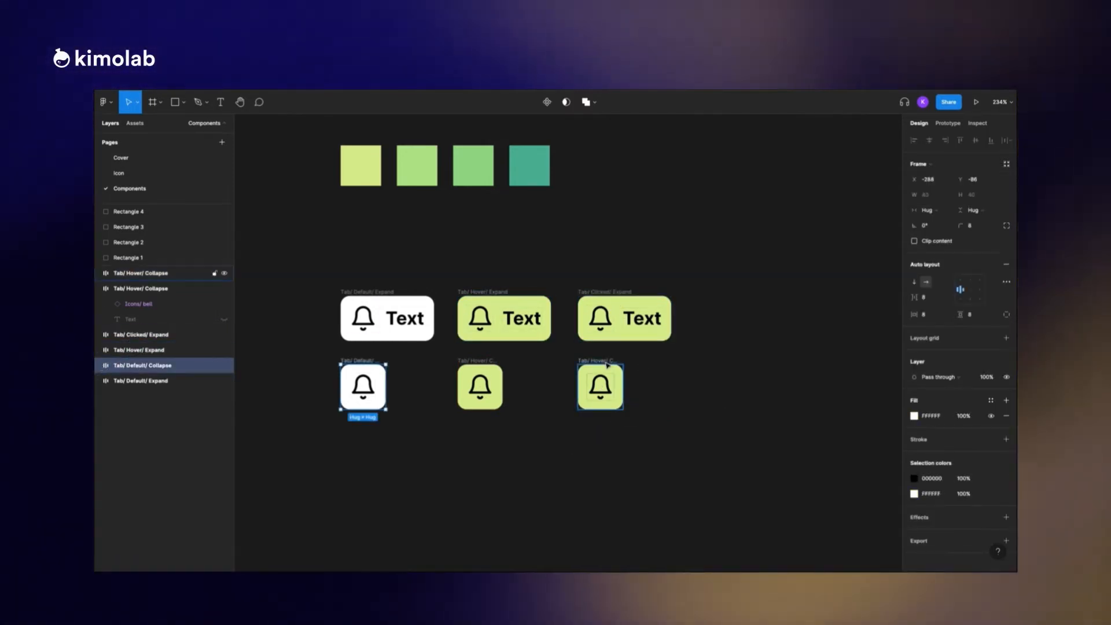
left_click(480, 386)
type("Click")
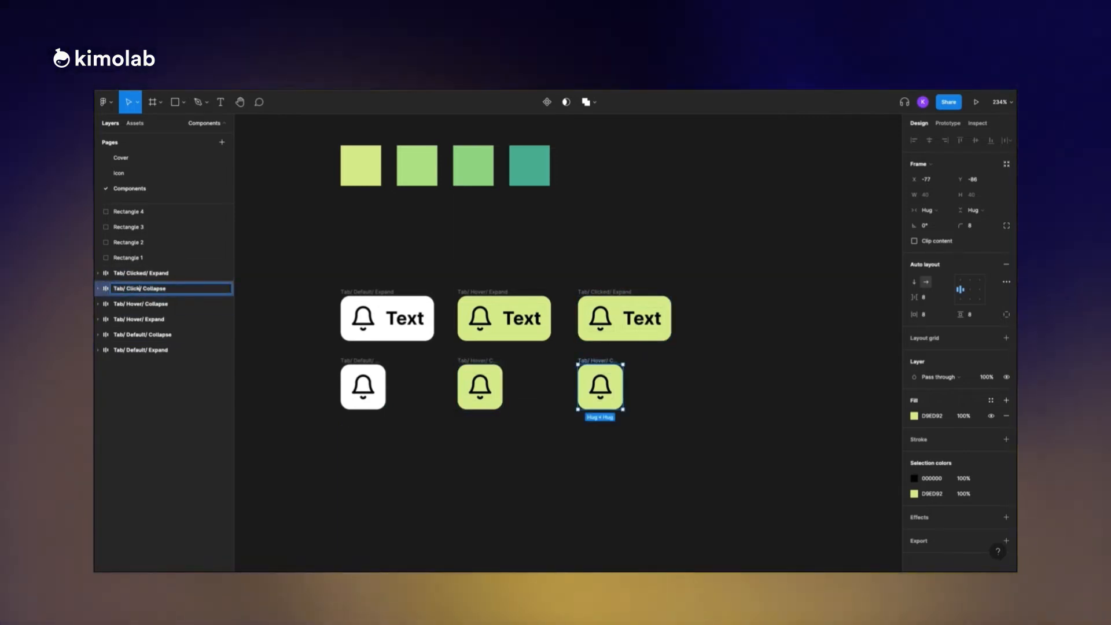
left_click(141, 272)
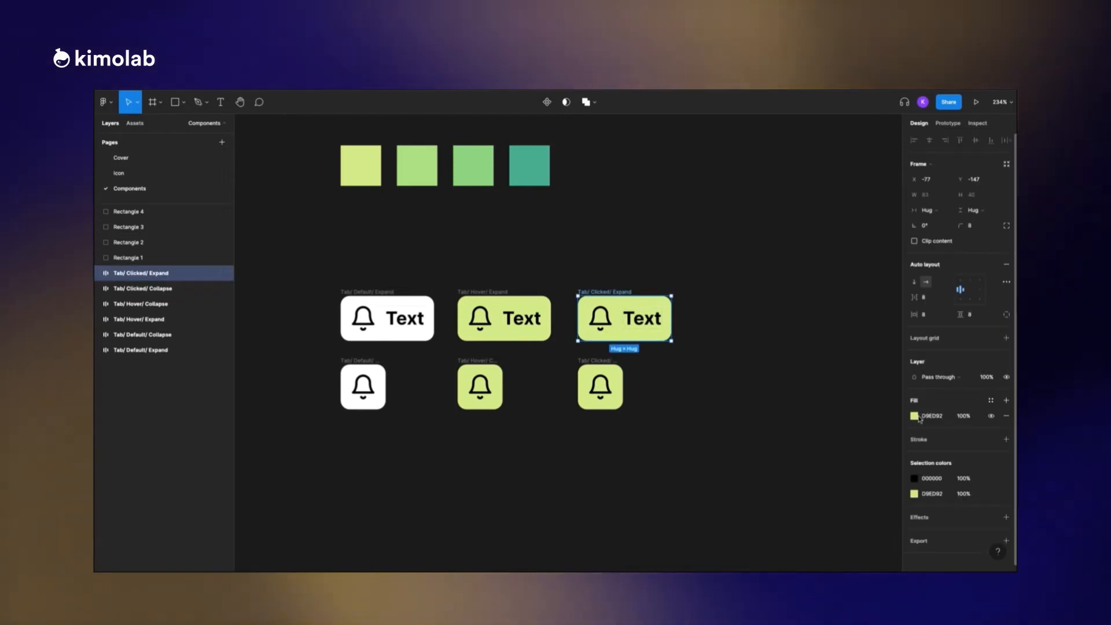
left_click(599, 387)
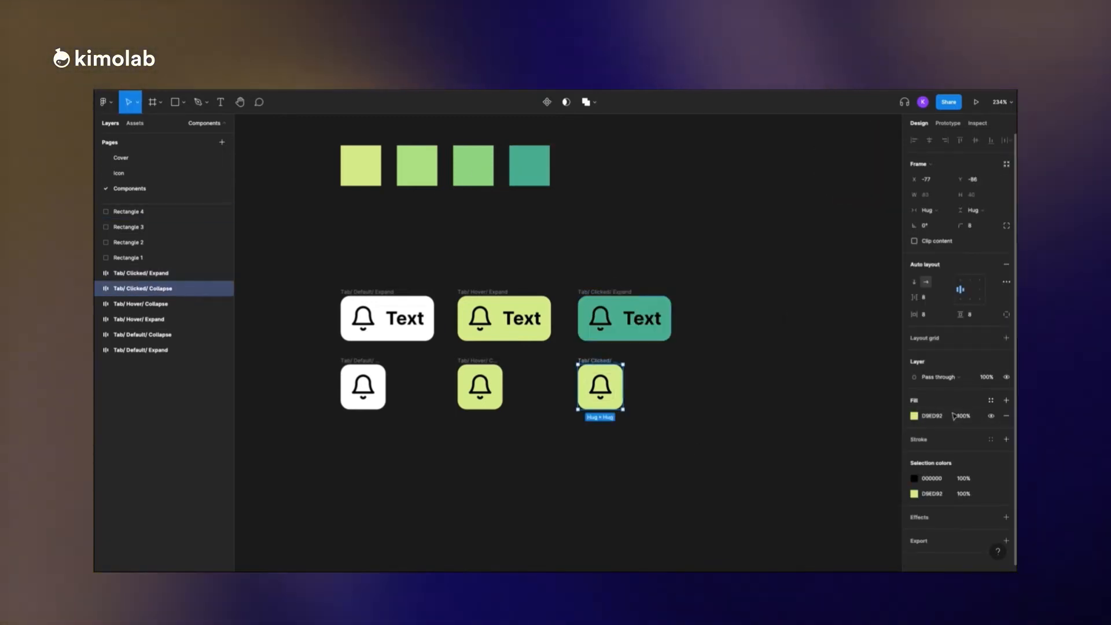
left_click(705, 323)
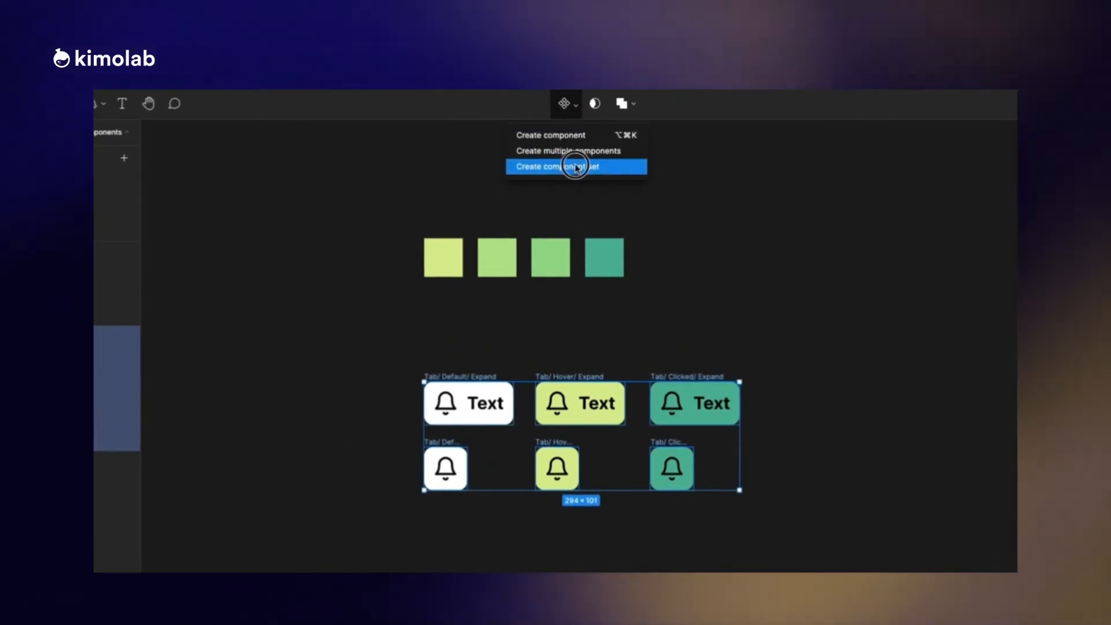
- Combine the six selected tab variants into a single Tab component set
left_click(575, 166)
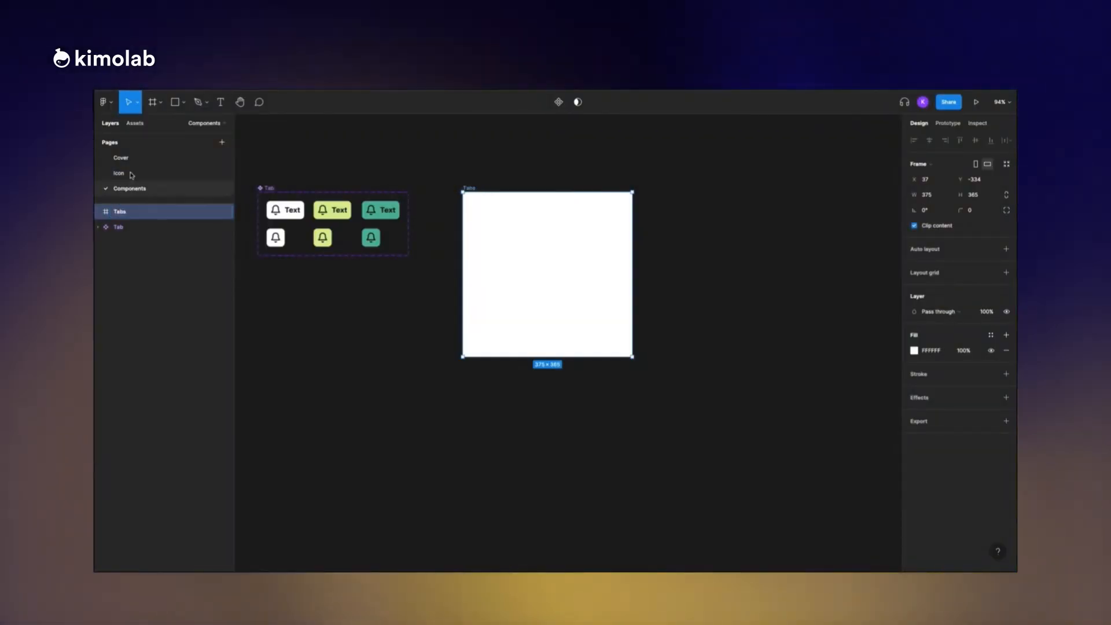
- Auto-layout the Tabs frame and relabel its tab instances Inbox, Activity, Schedule, Text
left_click(133, 122)
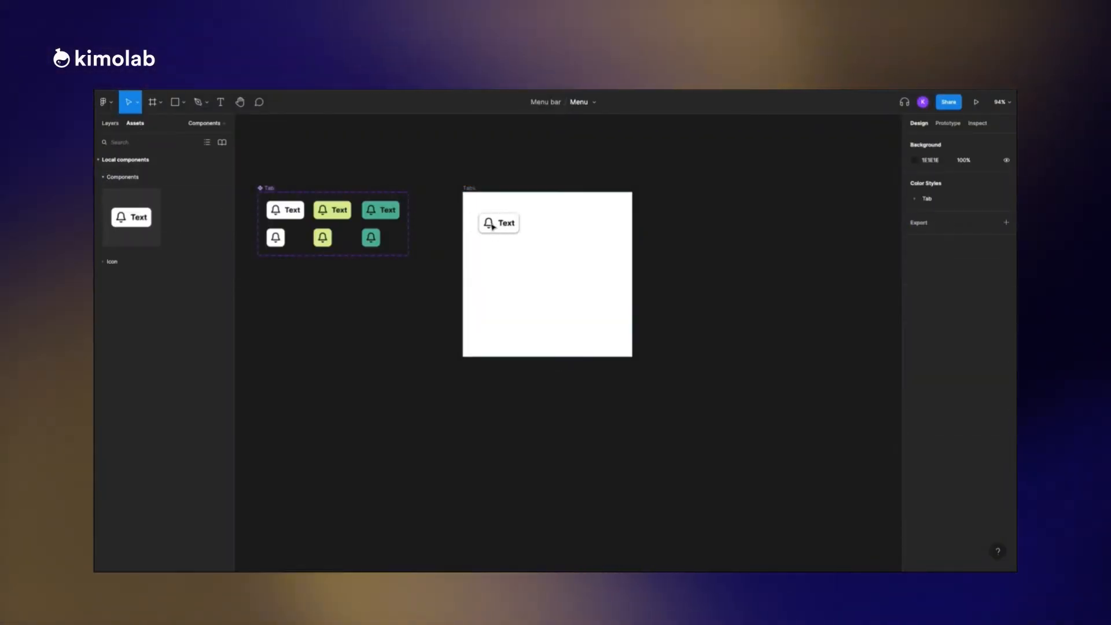
left_click(546, 275)
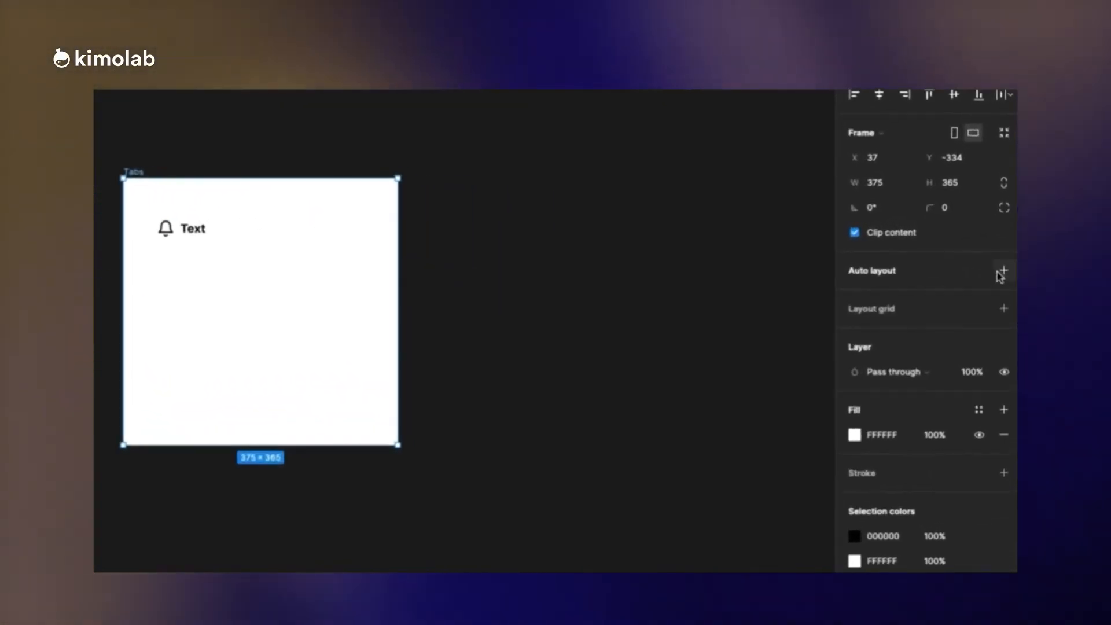
left_click(1002, 273)
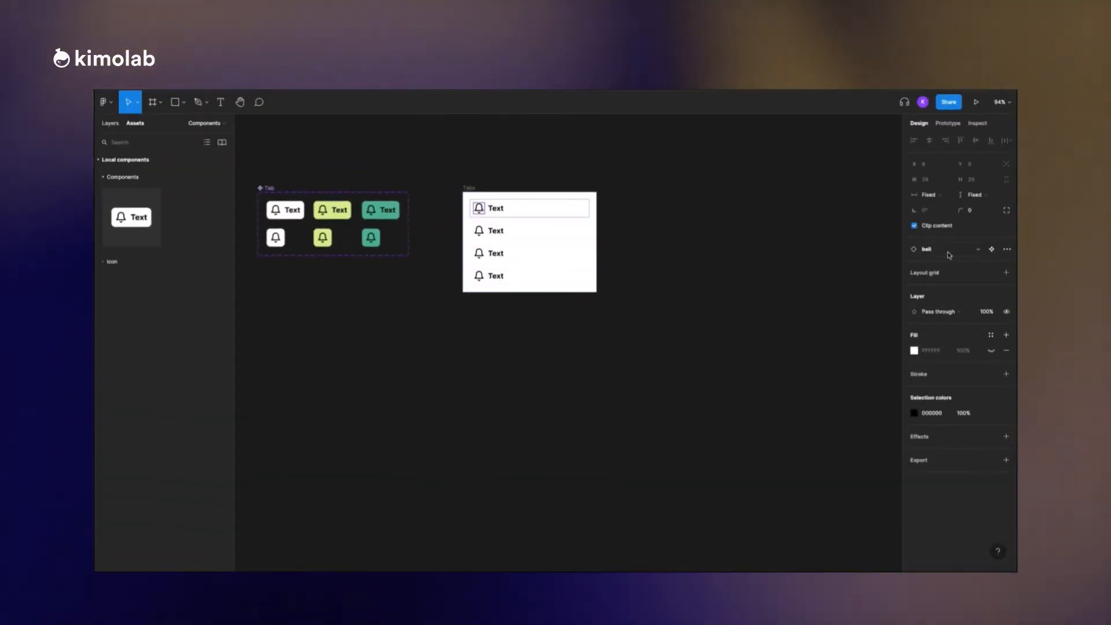
double_click(496, 208)
type("Inbox")
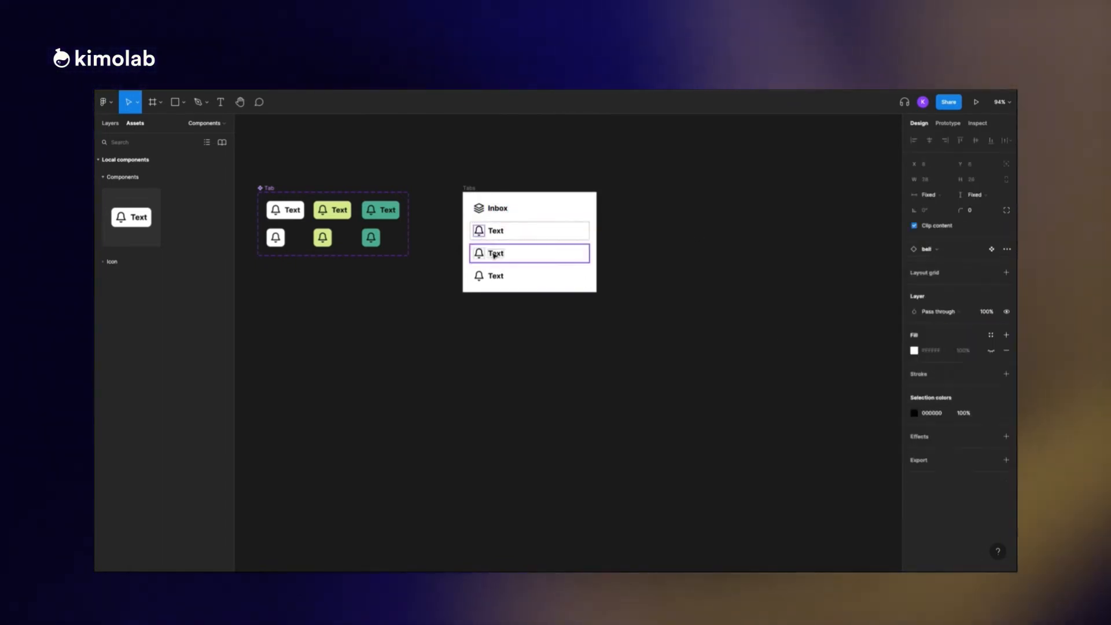
left_click(950, 248)
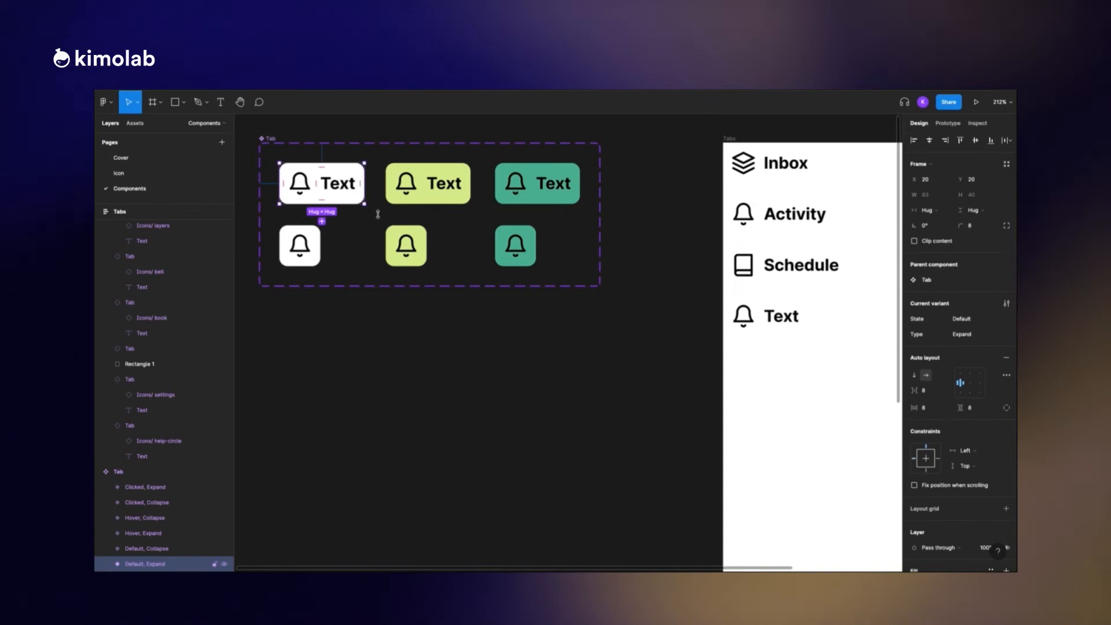
- Link the Tab variants with While hovering and On click smart-animate interactions
left_click(947, 122)
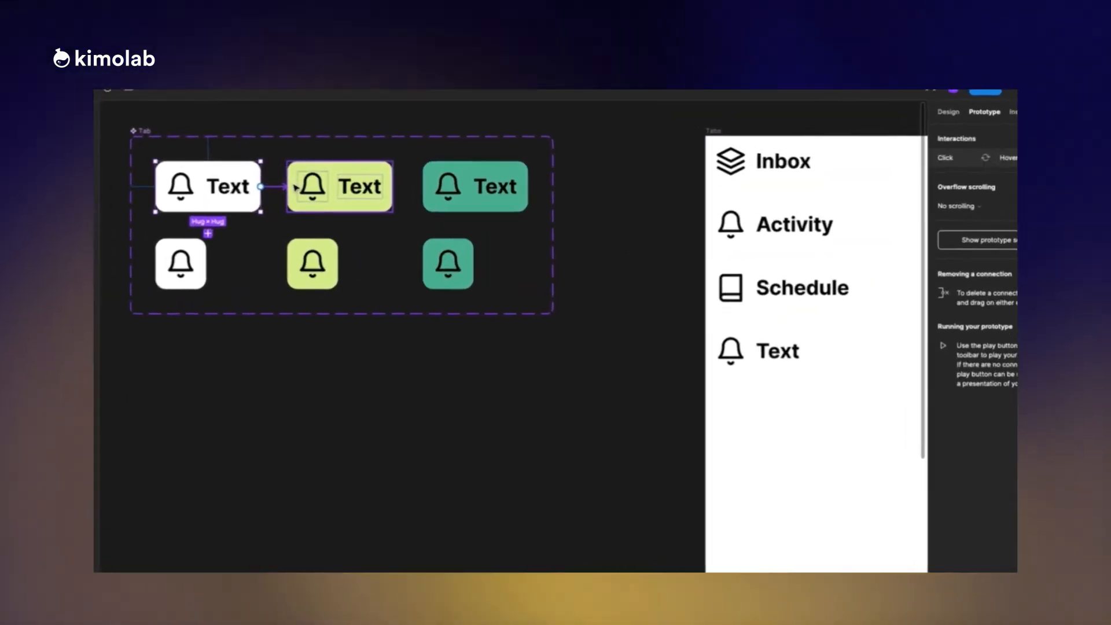
left_click(945, 157)
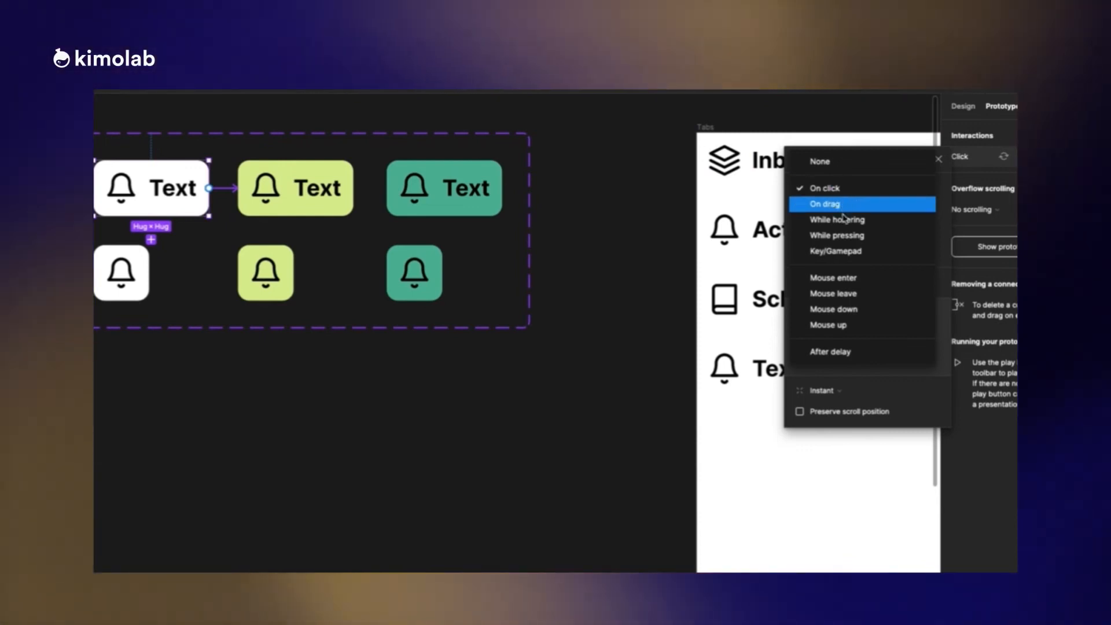
left_click(836, 219)
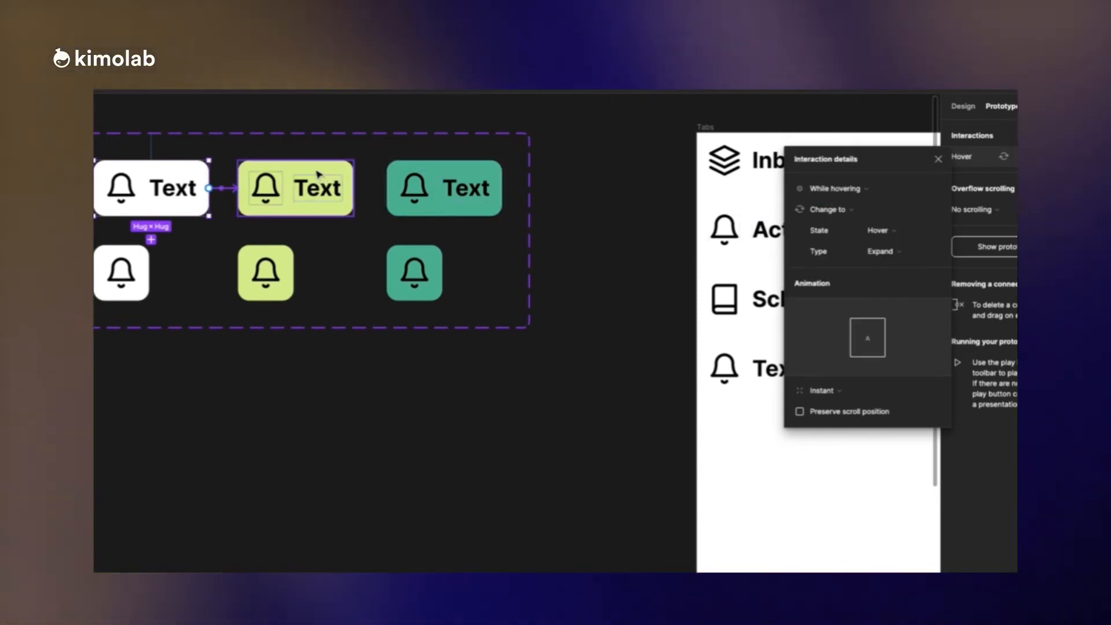
left_click(822, 389)
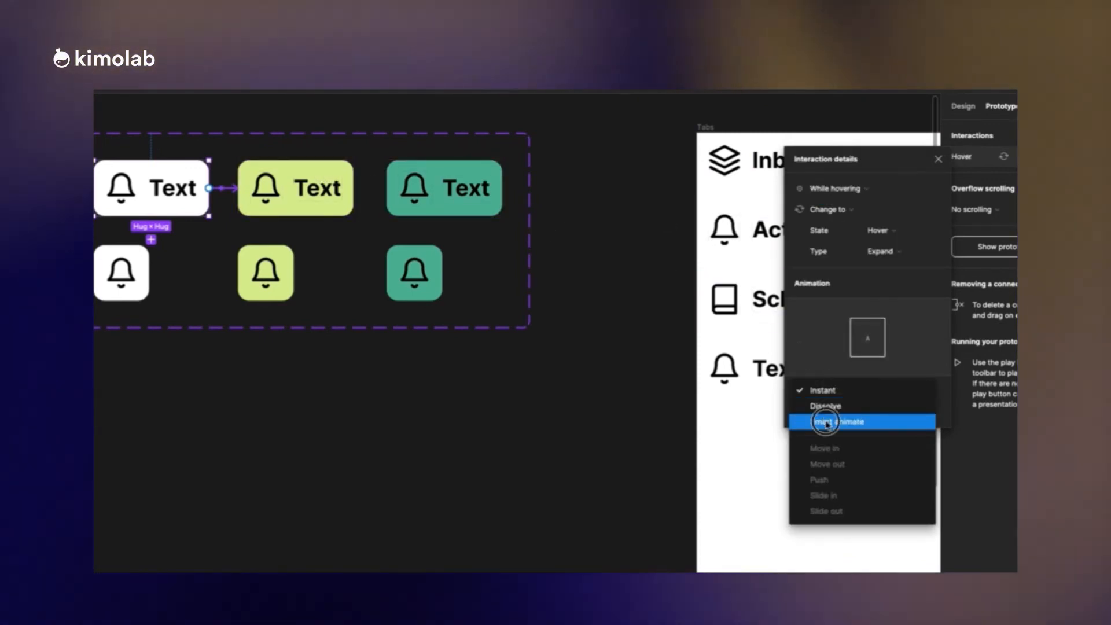
left_click(838, 422)
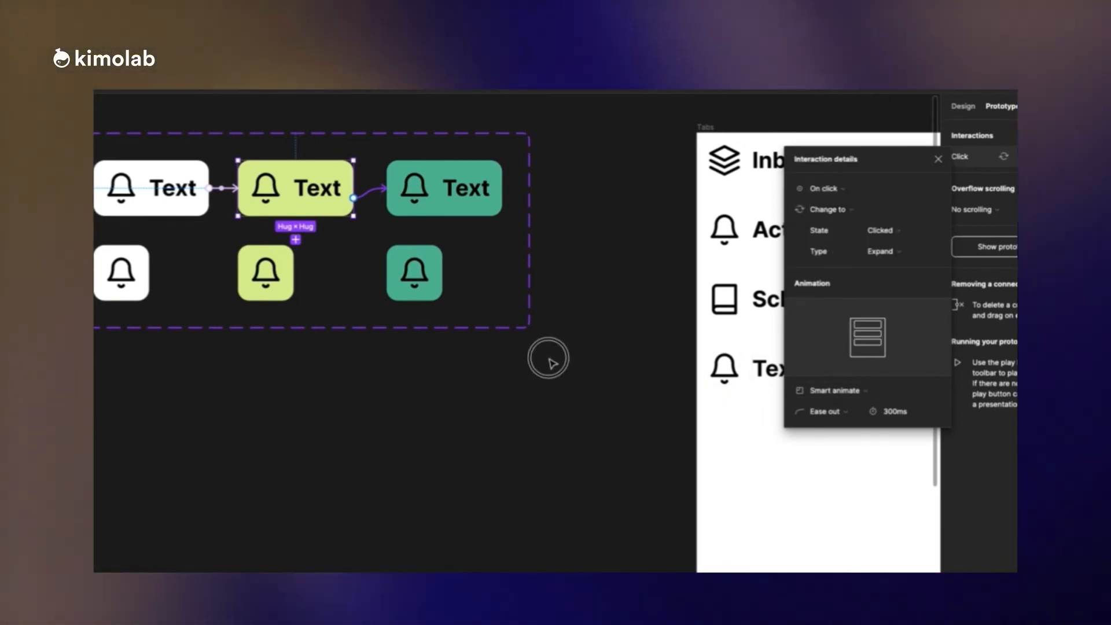
left_click(444, 188)
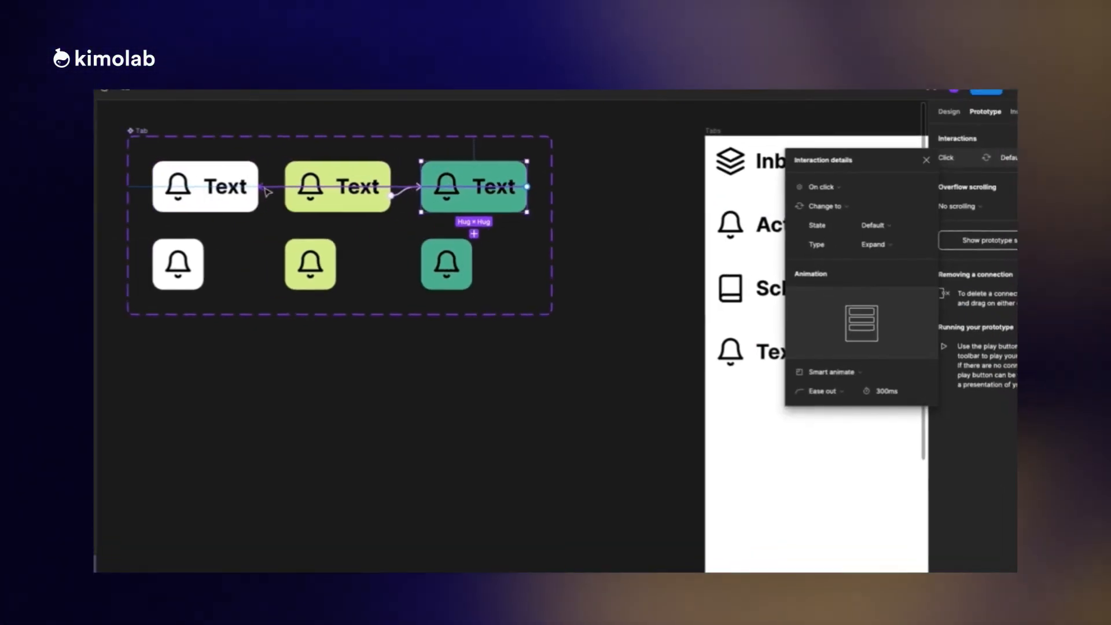
left_click(820, 187)
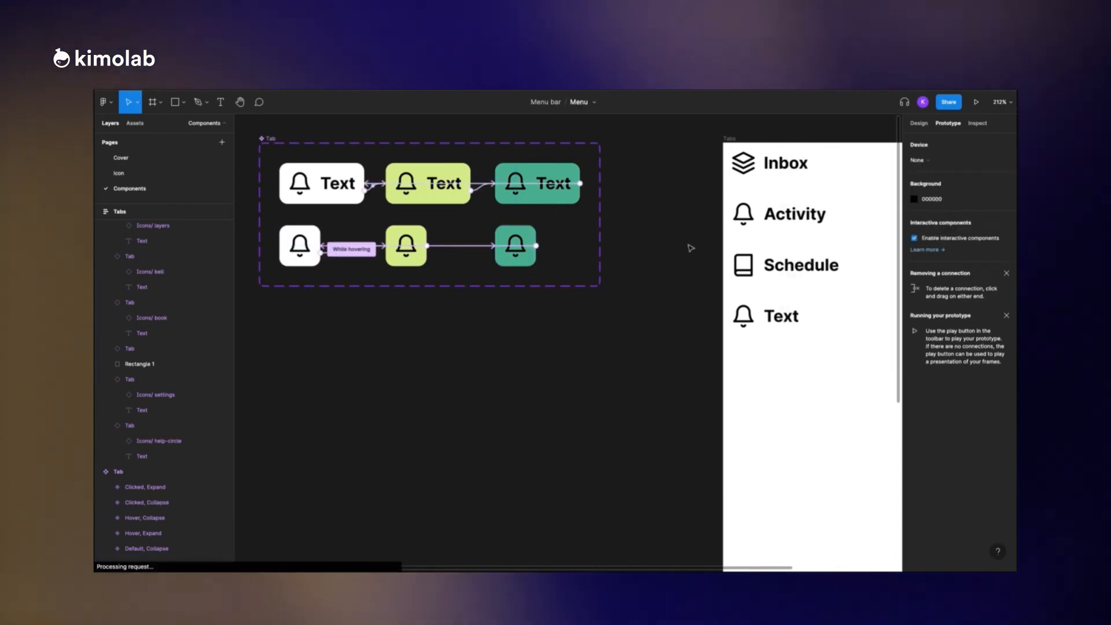
- Preview the prototype and test clicking the Activity tab
left_click(977, 101)
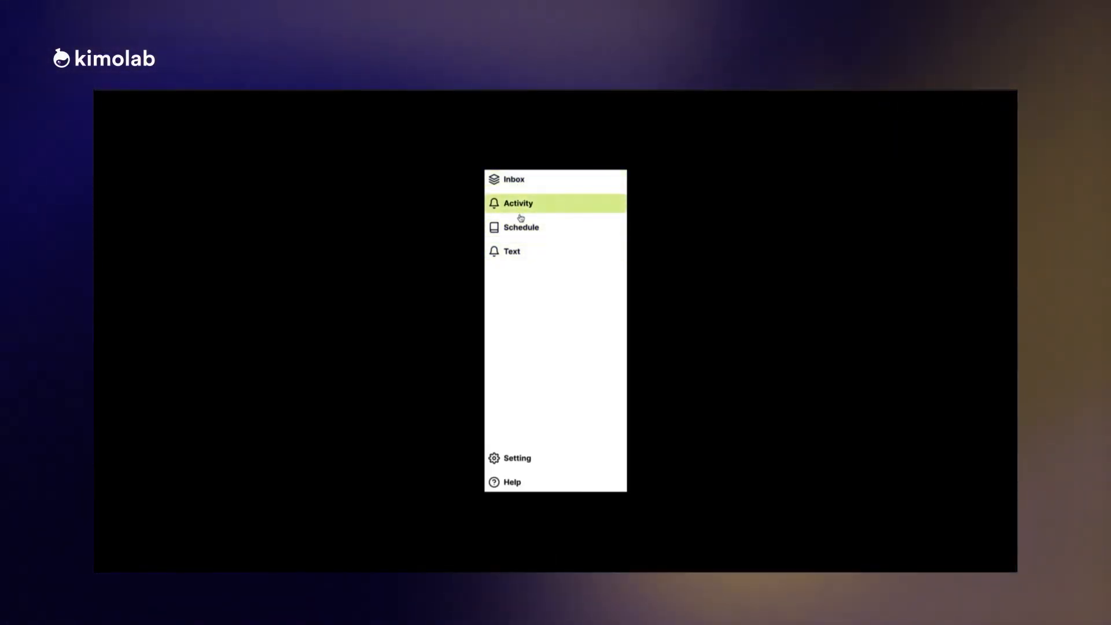
left_click(520, 227)
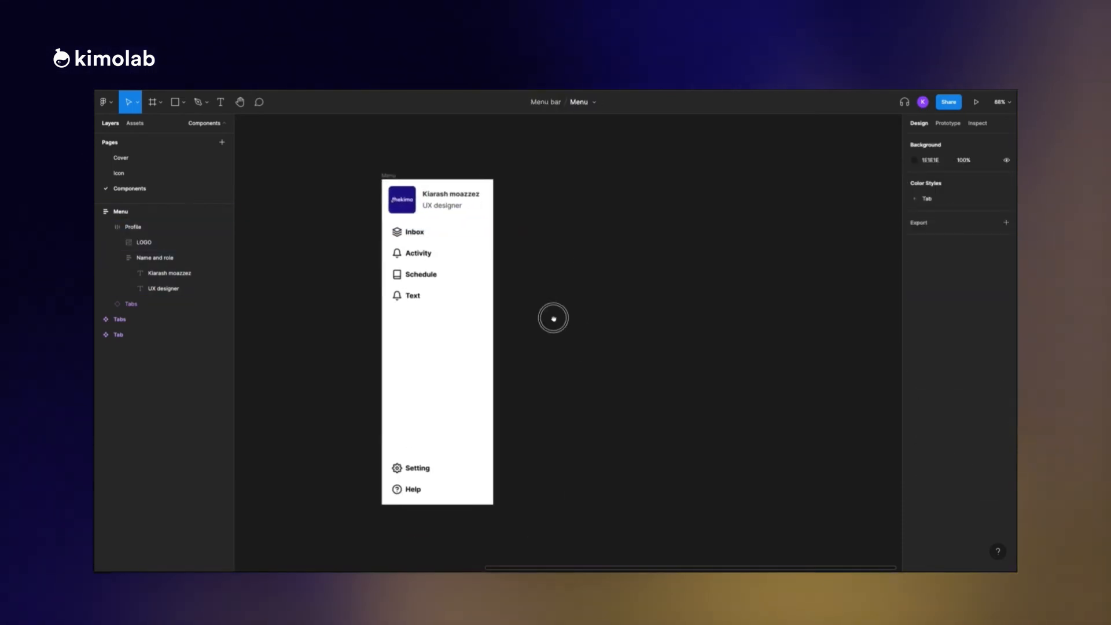
- Turn the Menu frame into an expanded variant, add the icon-only Collapsed variant, and link its button
left_click(132, 227)
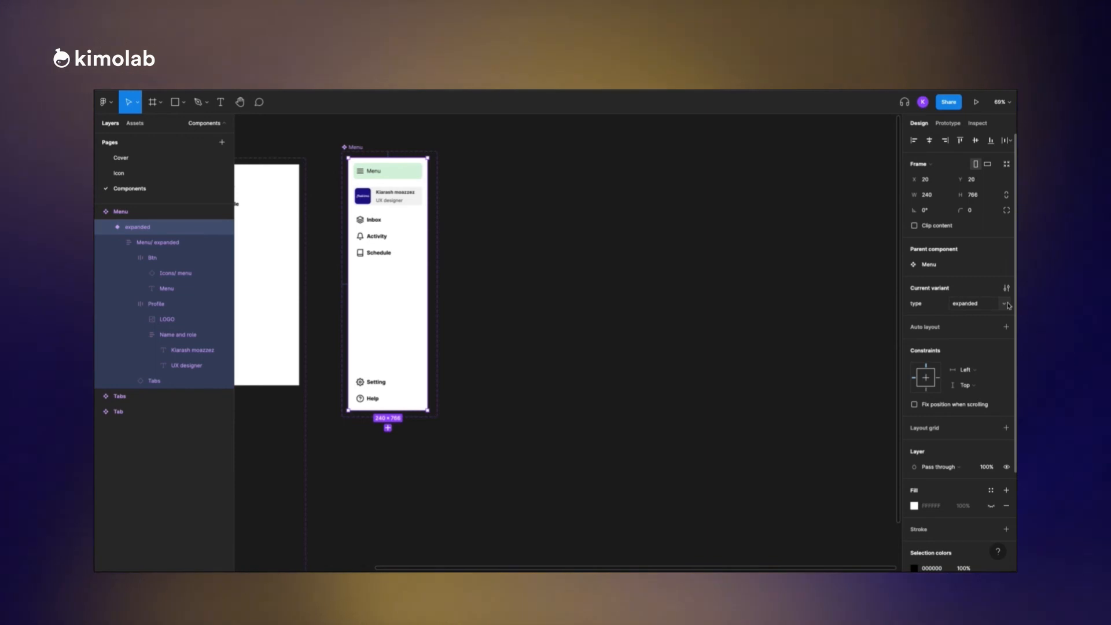
left_click(974, 303)
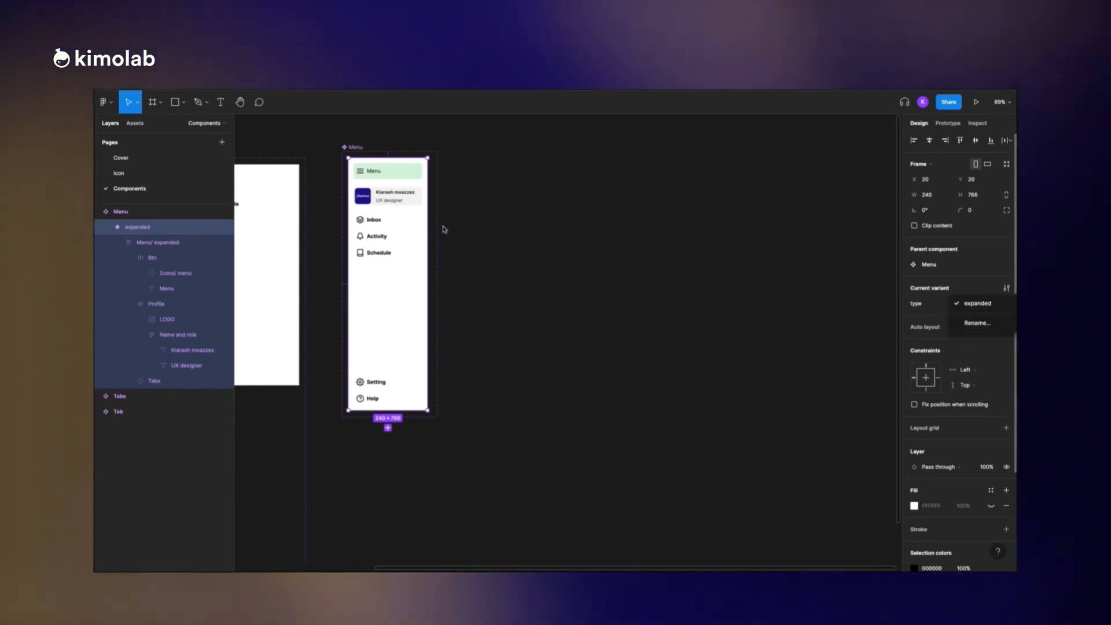
left_click(166, 289)
type("Collapsed")
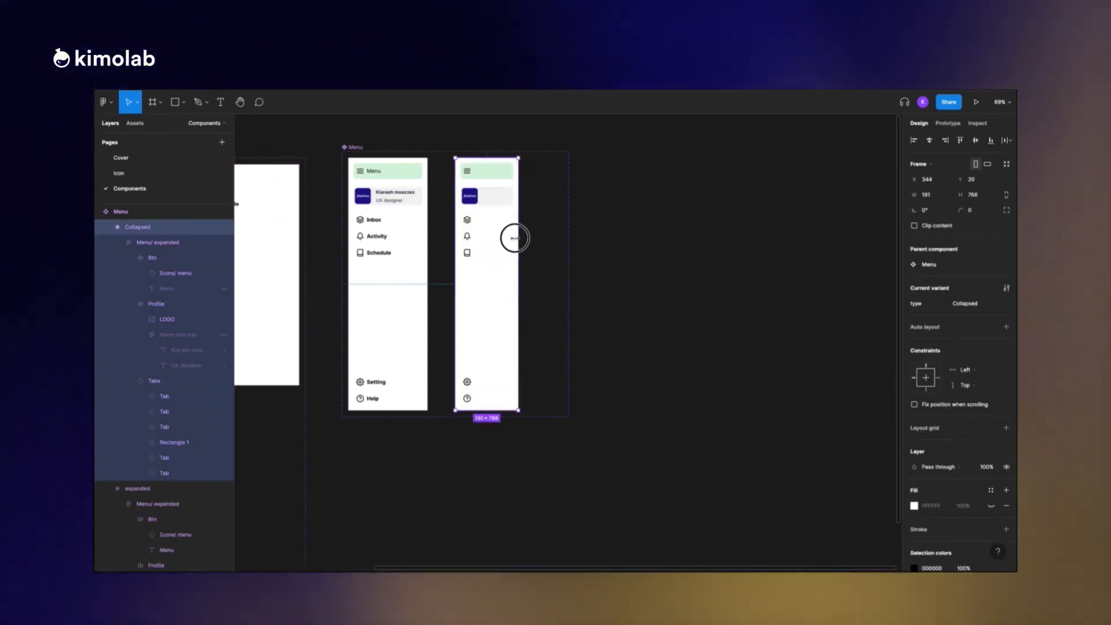
left_click(948, 123)
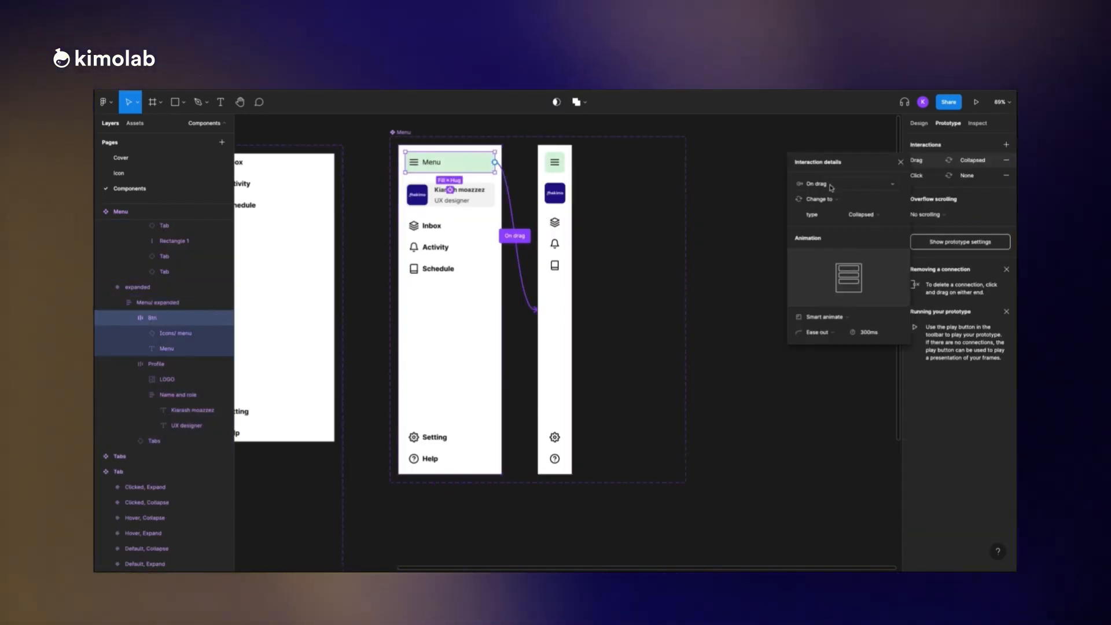
- Set the button's trigger, place a Menu instance in the MacBook Pro frame, and play the prototype
left_click(815, 184)
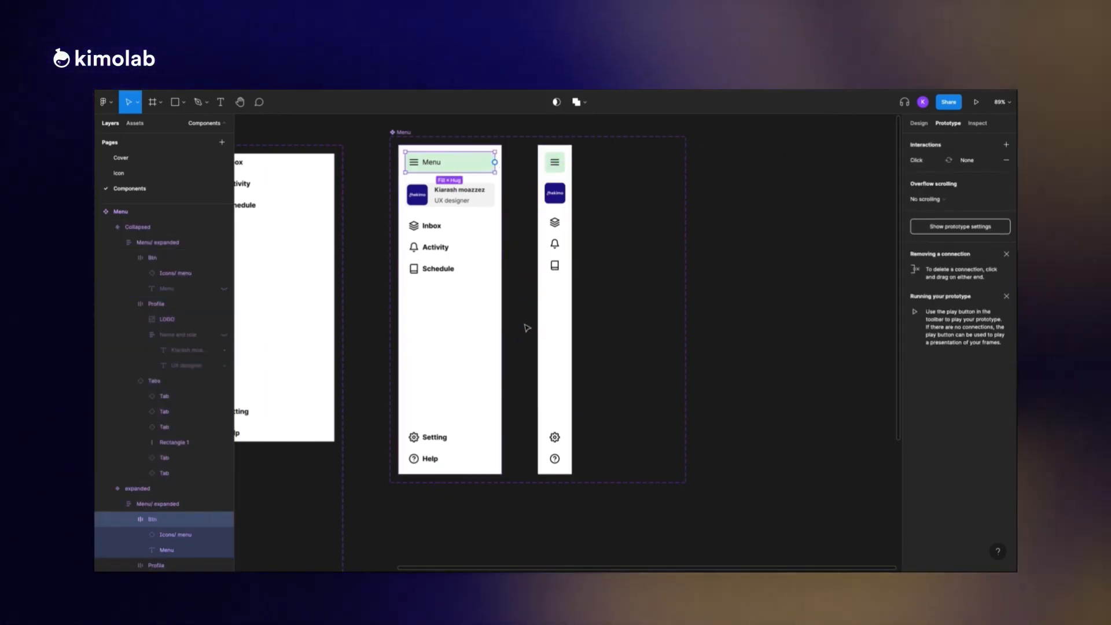
left_click(133, 123)
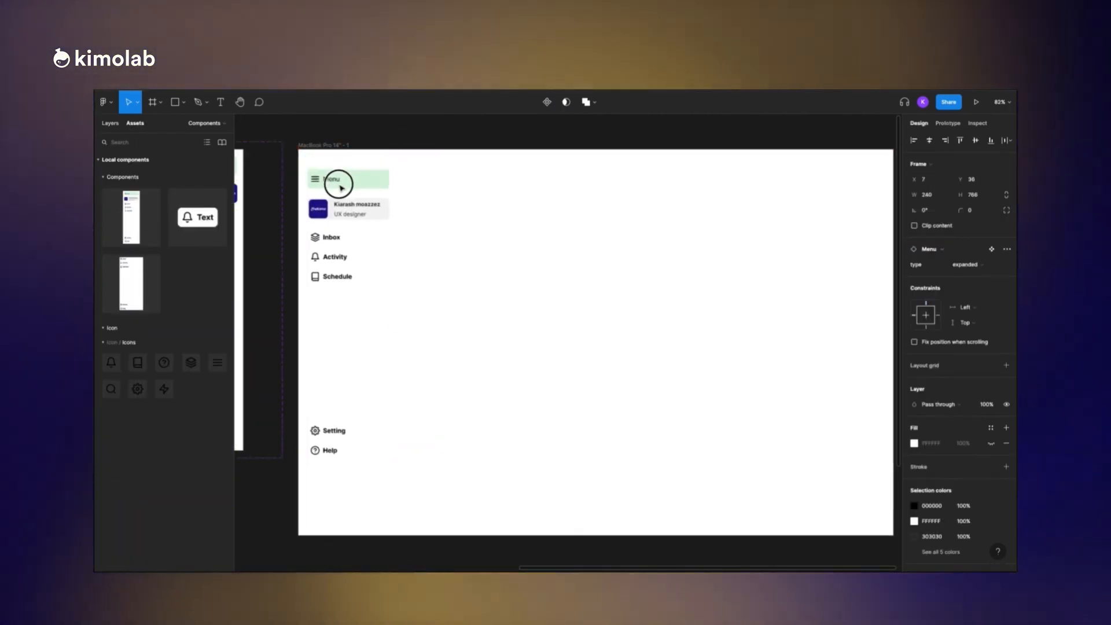
left_click(978, 102)
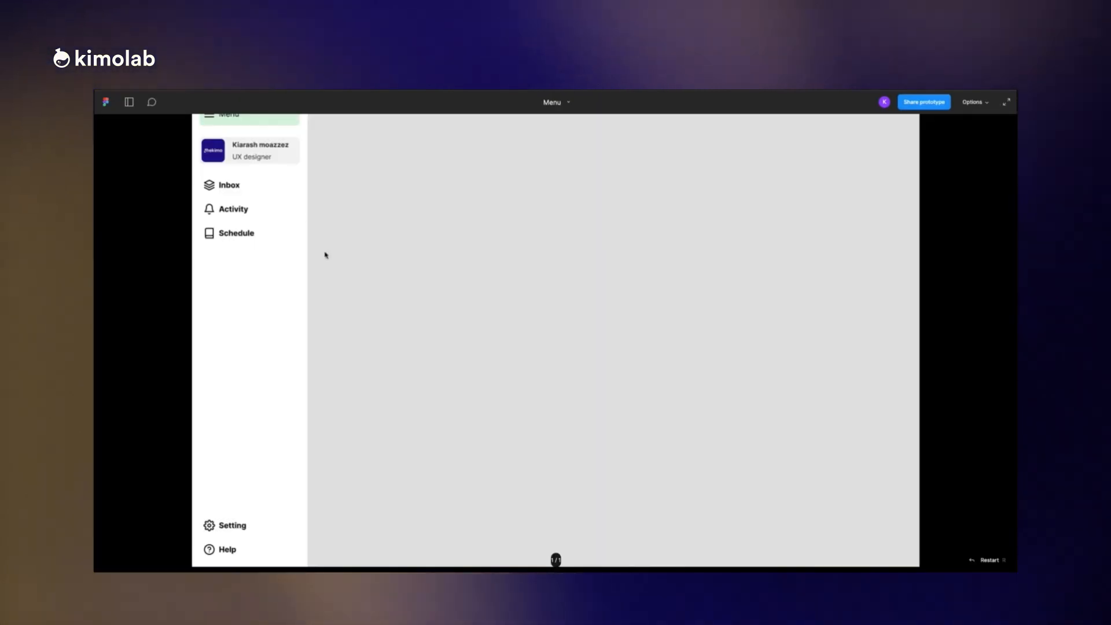